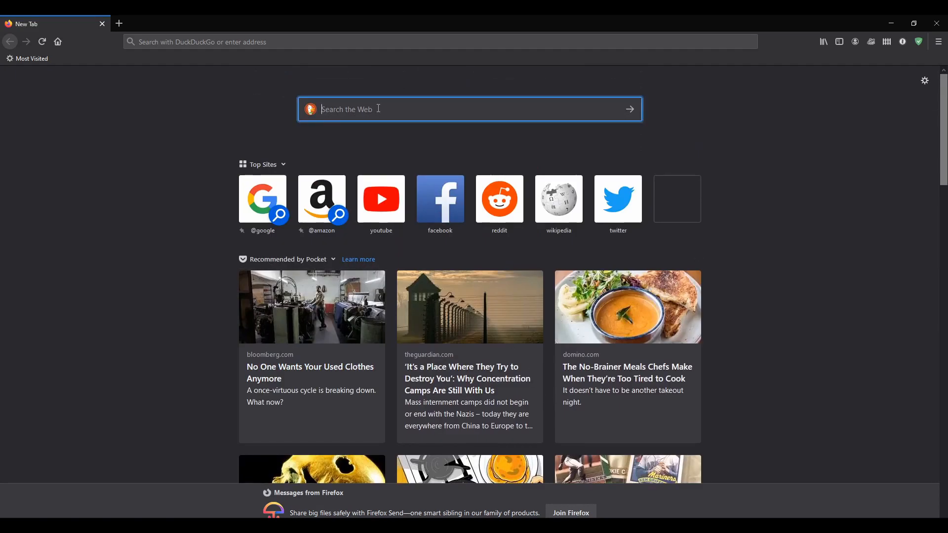
Search the web for a CentOS 8 download and open the official CentOS download page.
type("centos 8 download")
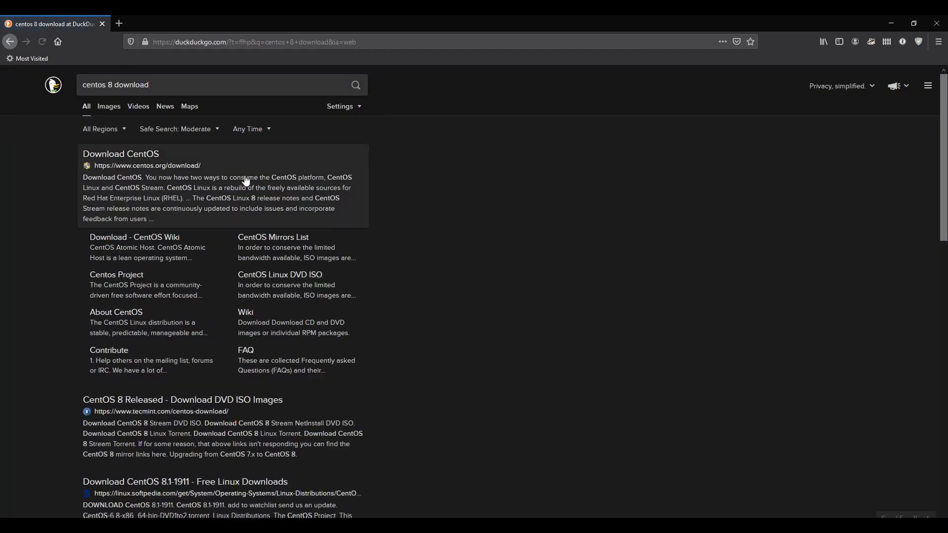
left_click(120, 154)
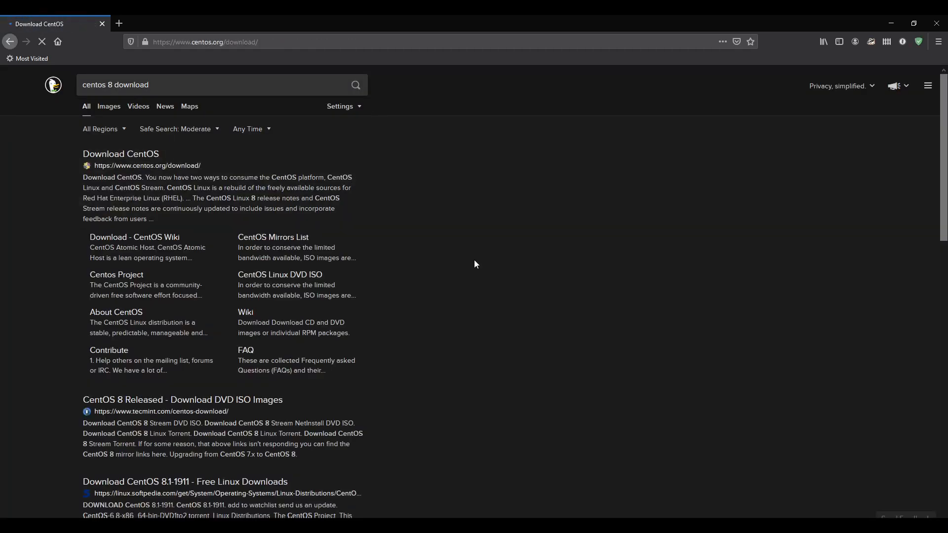
left_click(119, 153)
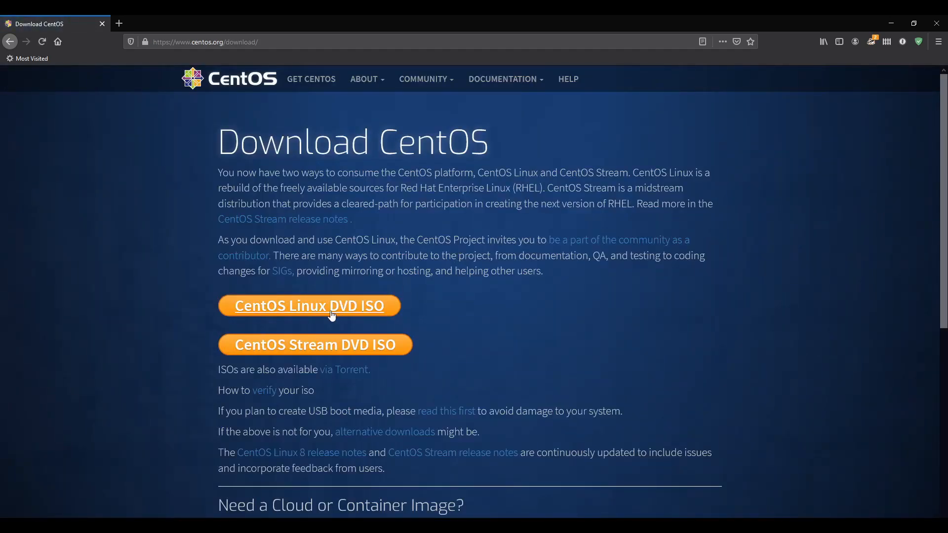
Open the mirror list for the CentOS Linux 8.1.1911 DVD ISO.
left_click(309, 305)
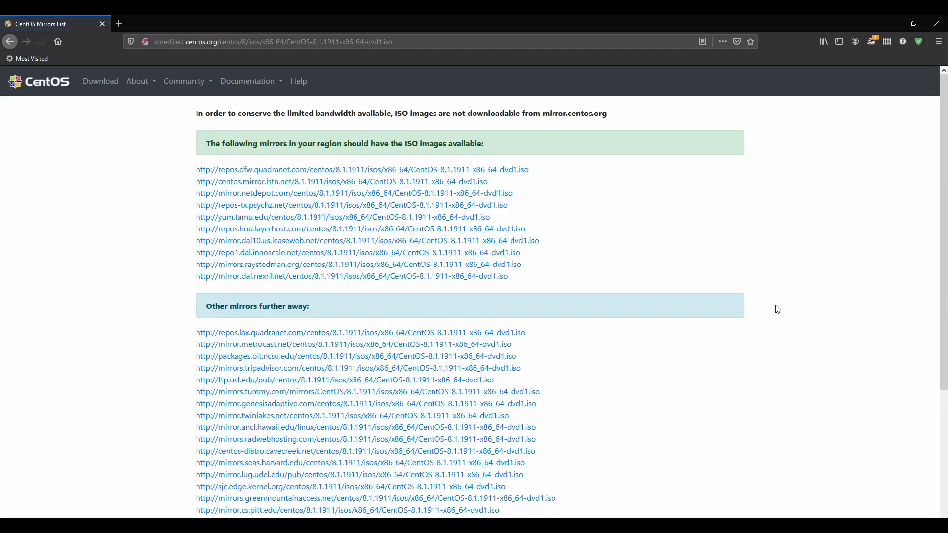
left_click(41, 41)
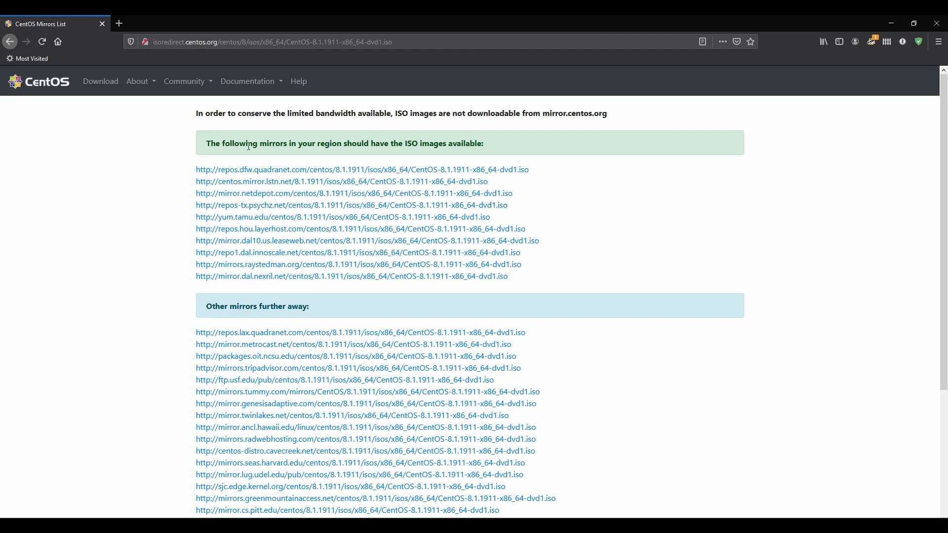
left_click_drag(247, 144, 484, 144)
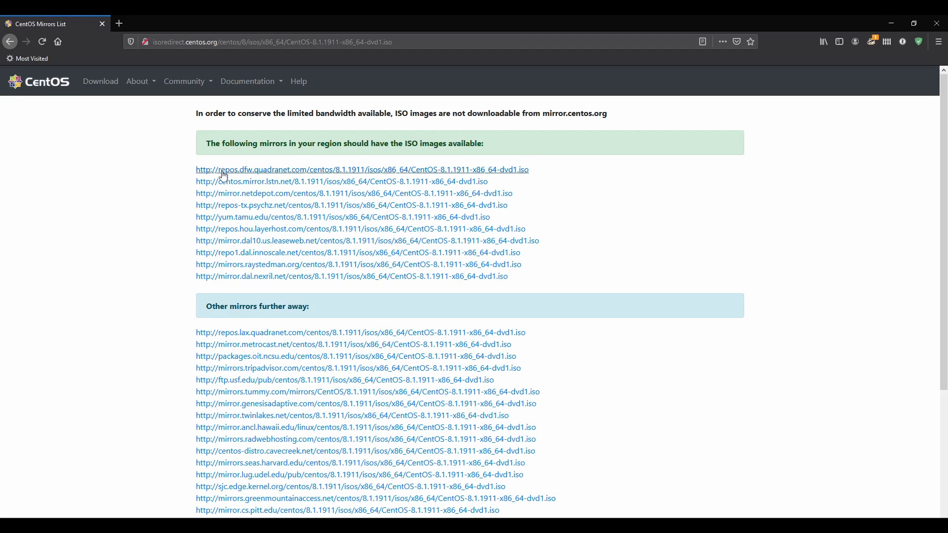
mouse_move(302, 245)
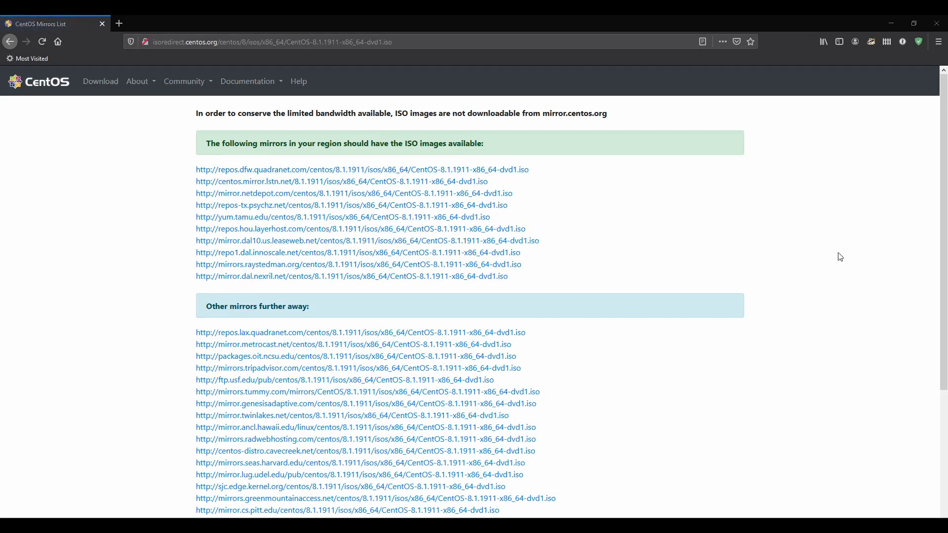
mouse_move(684, 351)
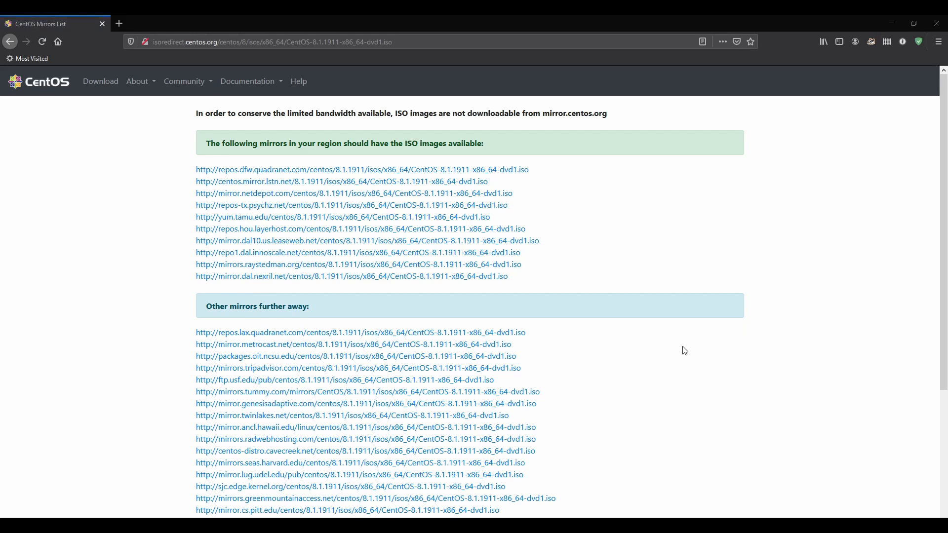
mouse_move(655, 347)
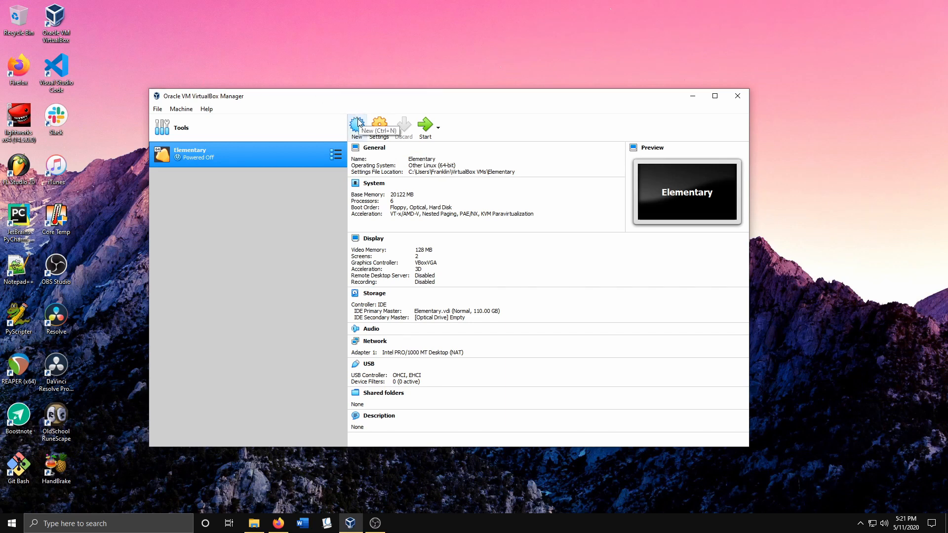
Start a new VM named CentOS8, Linux Red Hat 64-bit, with 4024 MB memory.
left_click(356, 125)
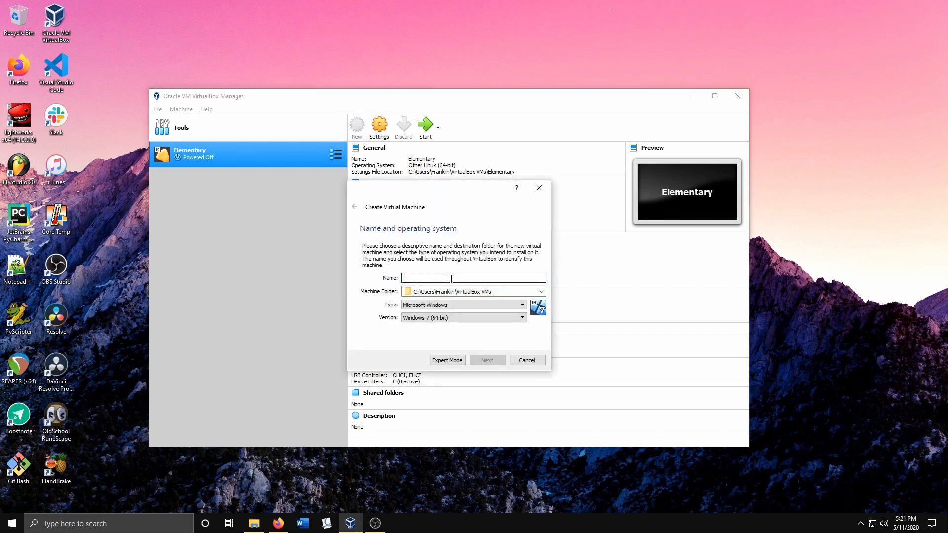
type("c")
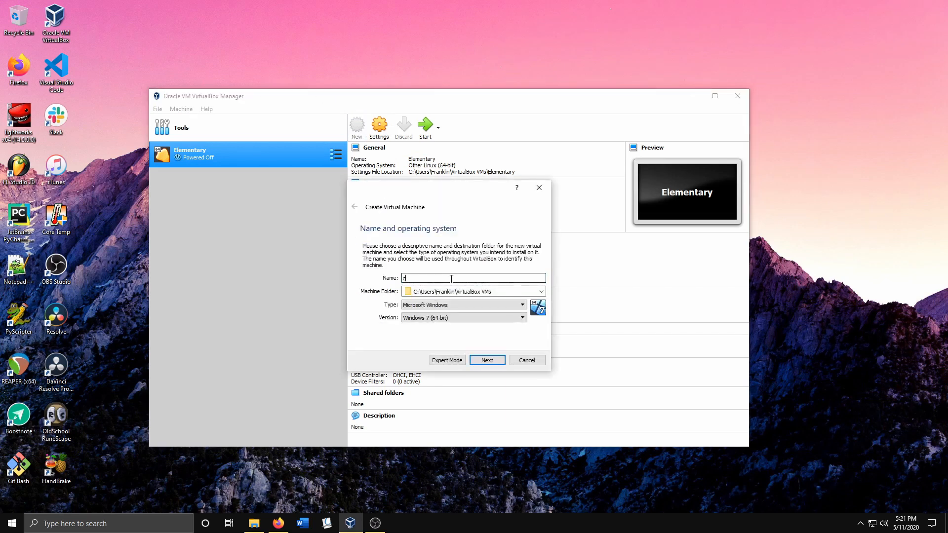
type("entOS8")
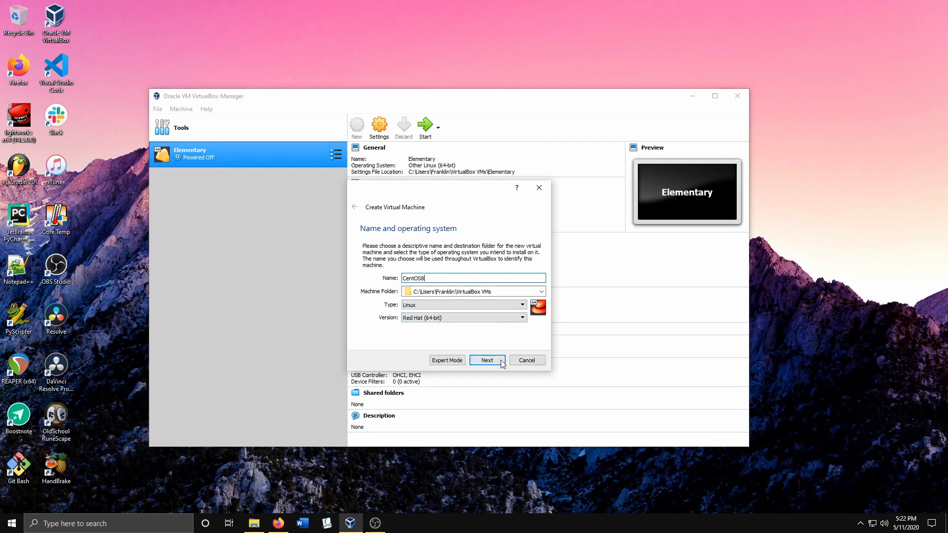
left_click(487, 360)
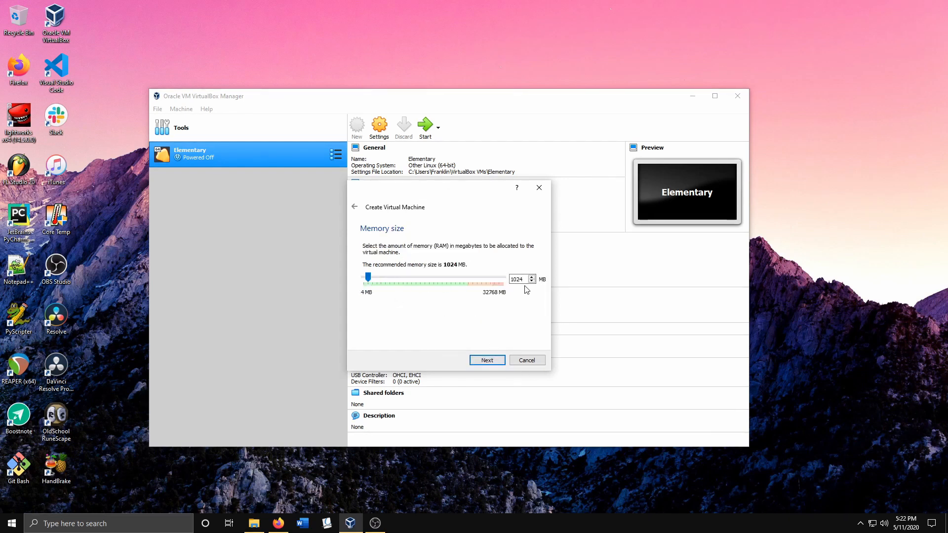
left_click(517, 279)
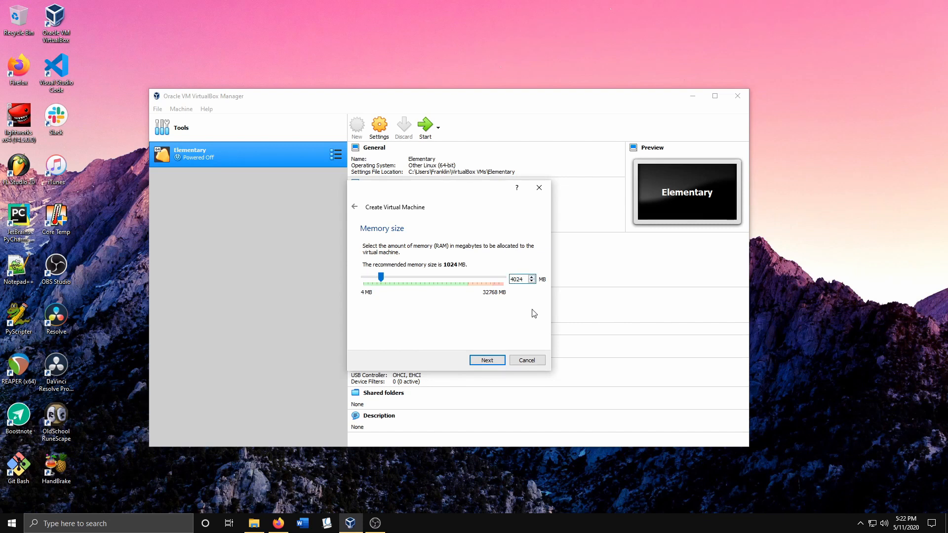
left_click(487, 360)
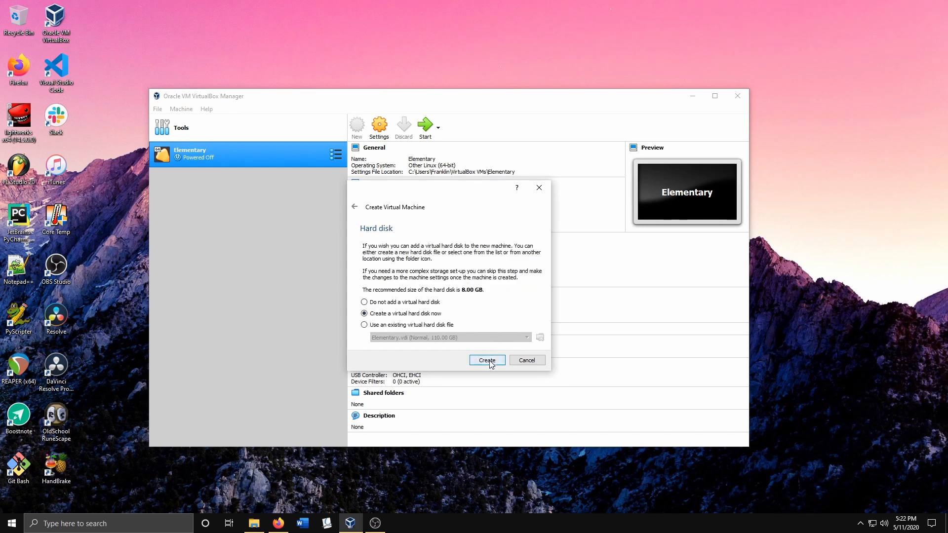
Create a dynamically allocated 50 GB VDI hard disk for CentOS8.
left_click(487, 360)
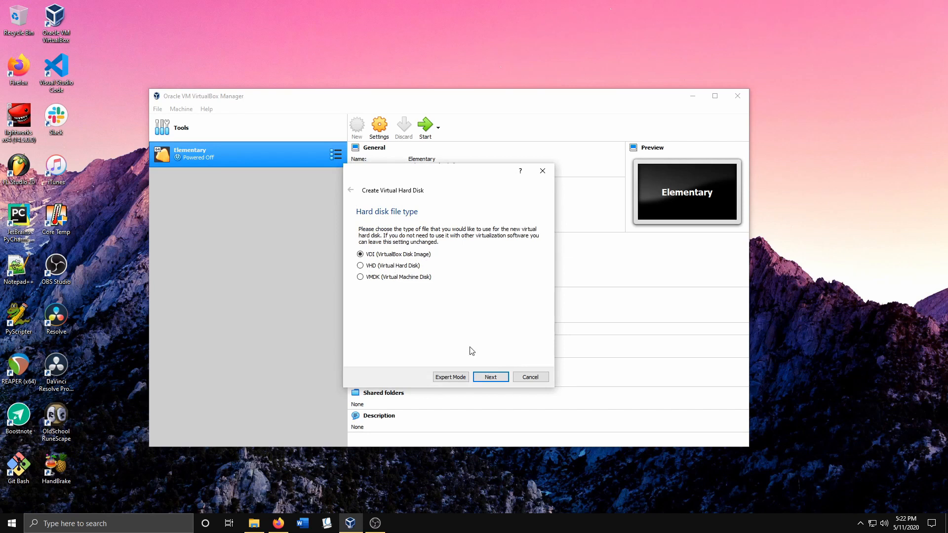
left_click(490, 376)
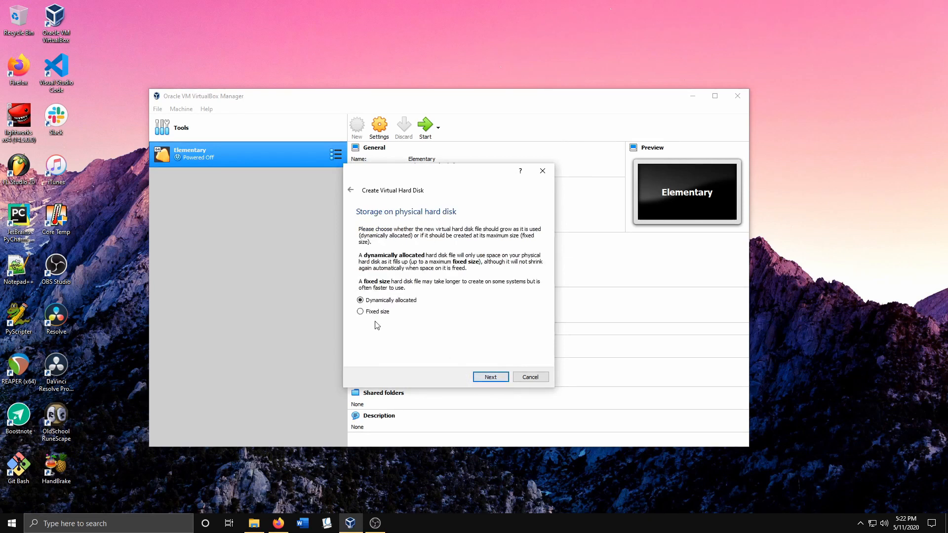
mouse_move(491, 377)
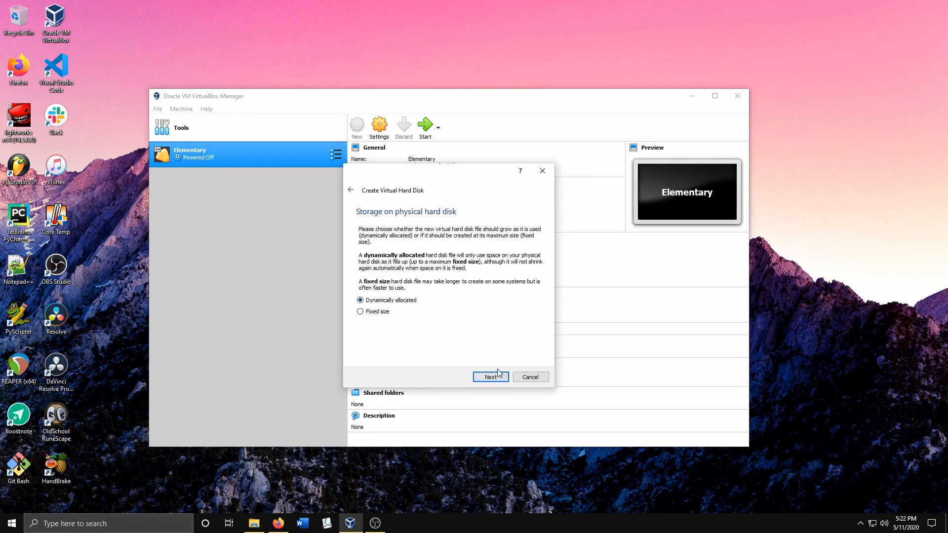
left_click(490, 376)
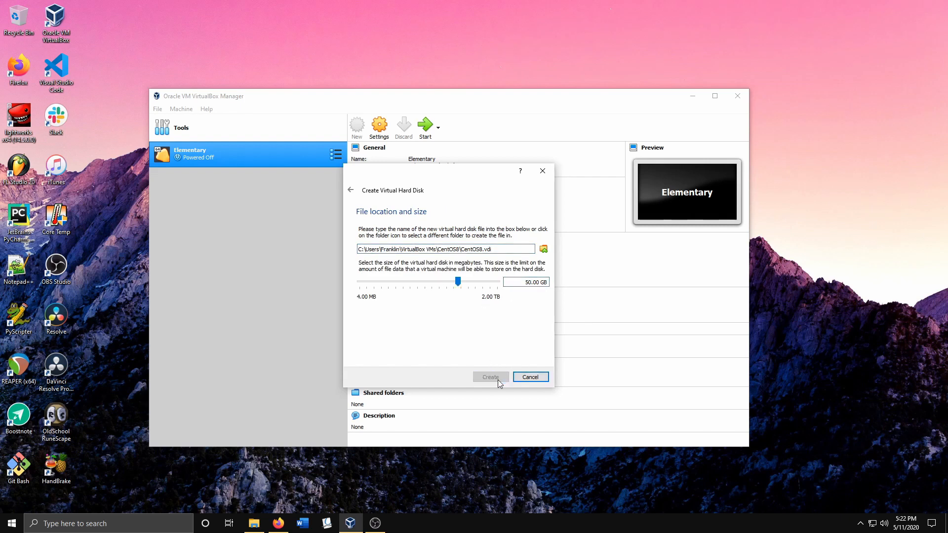
left_click(490, 377)
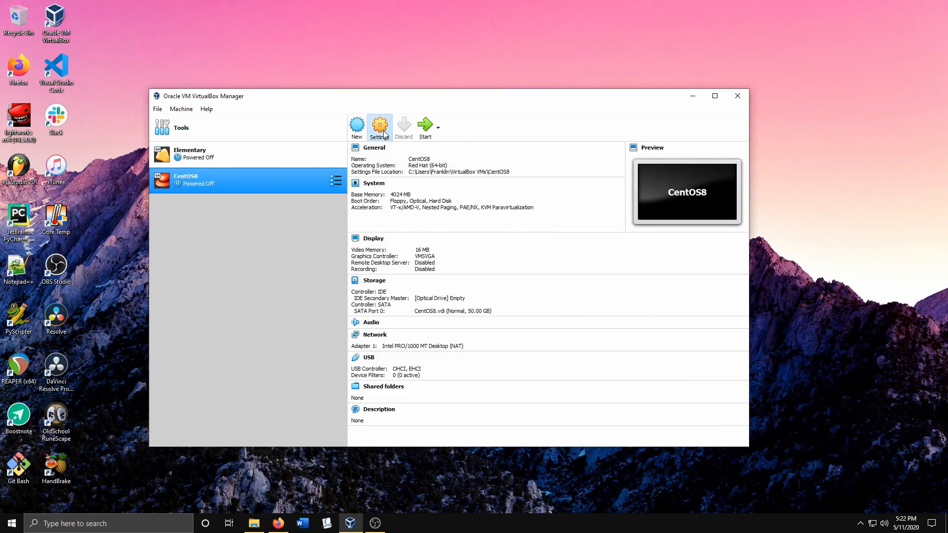
Insert the CentOS 8.1.1911 DVD ISO into CentOS8's empty optical drive under Storage settings.
left_click(379, 127)
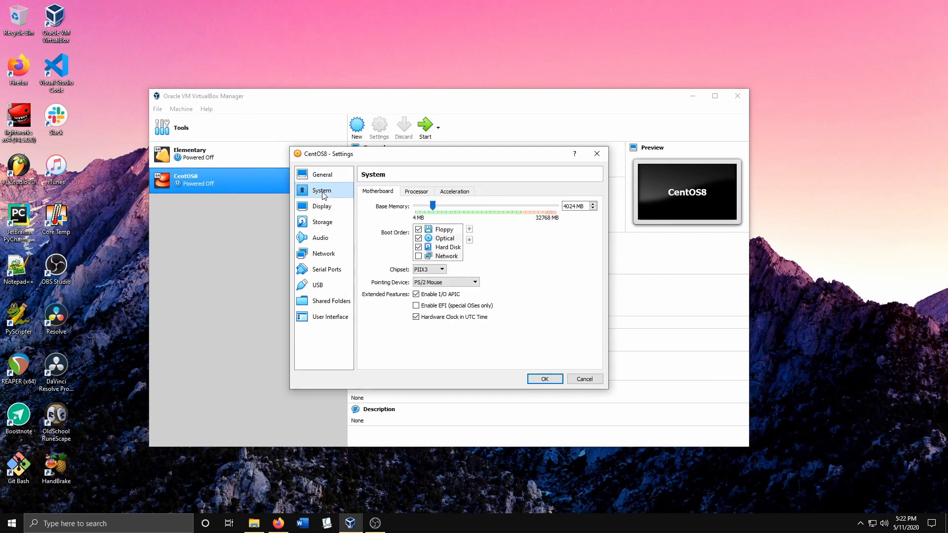
left_click(322, 222)
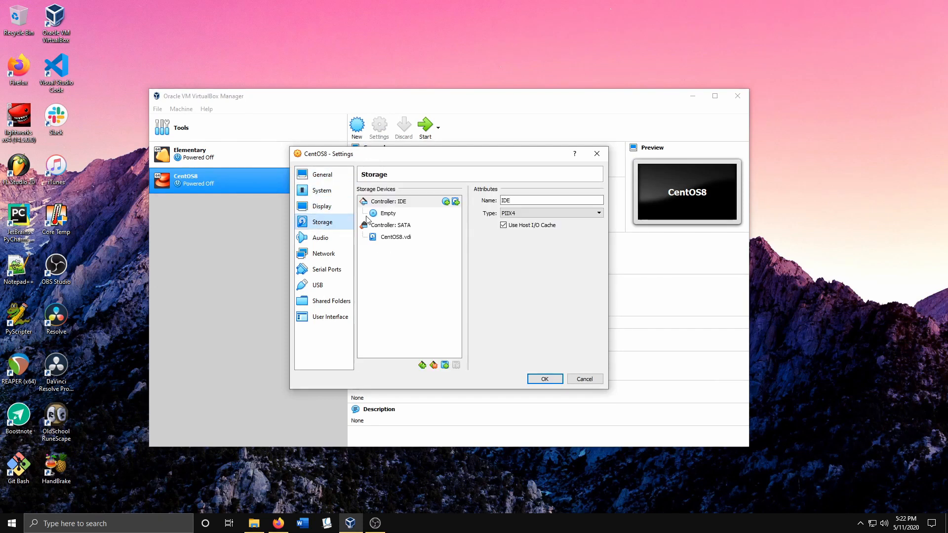
left_click(598, 200)
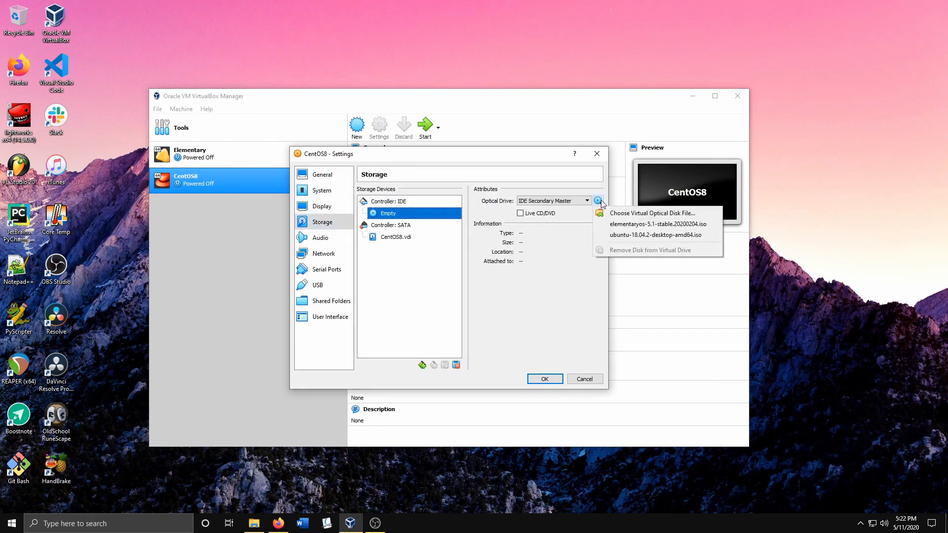
left_click(652, 213)
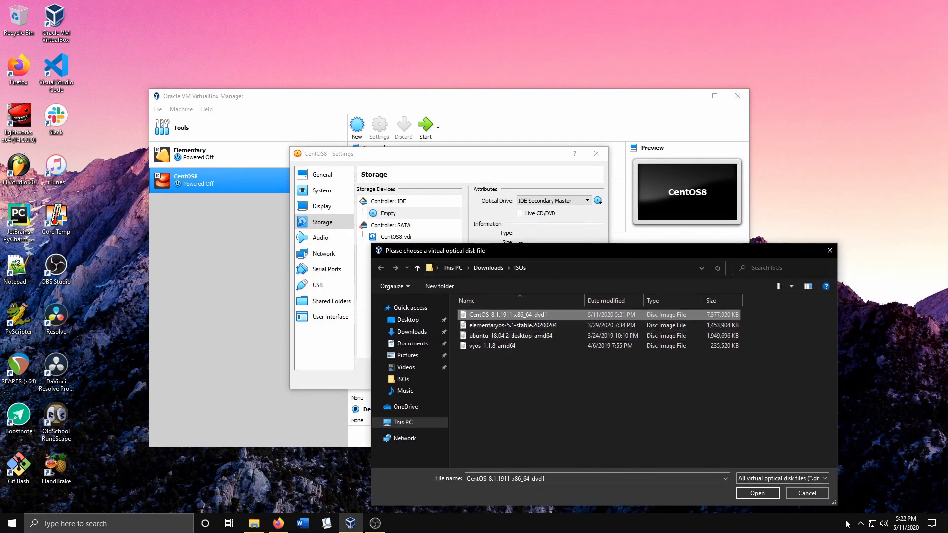
left_click(757, 493)
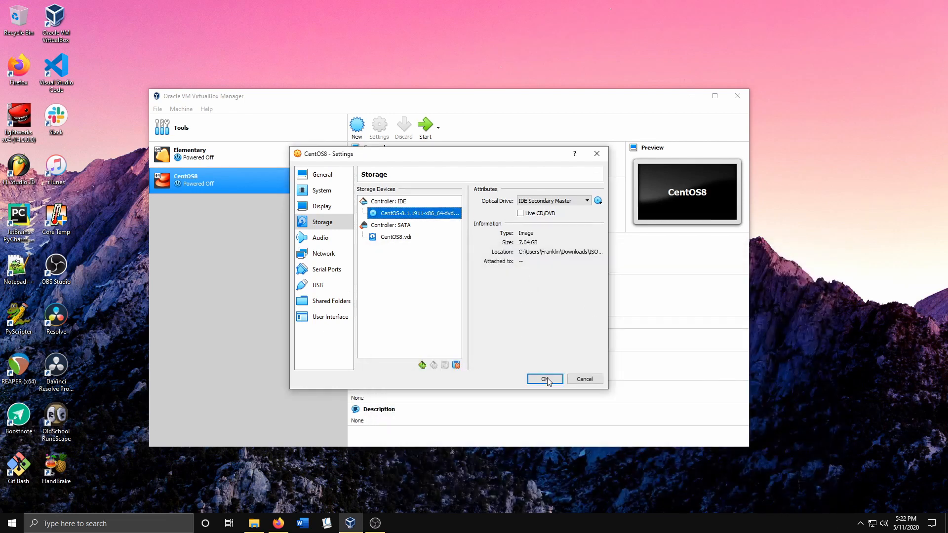
left_click(544, 378)
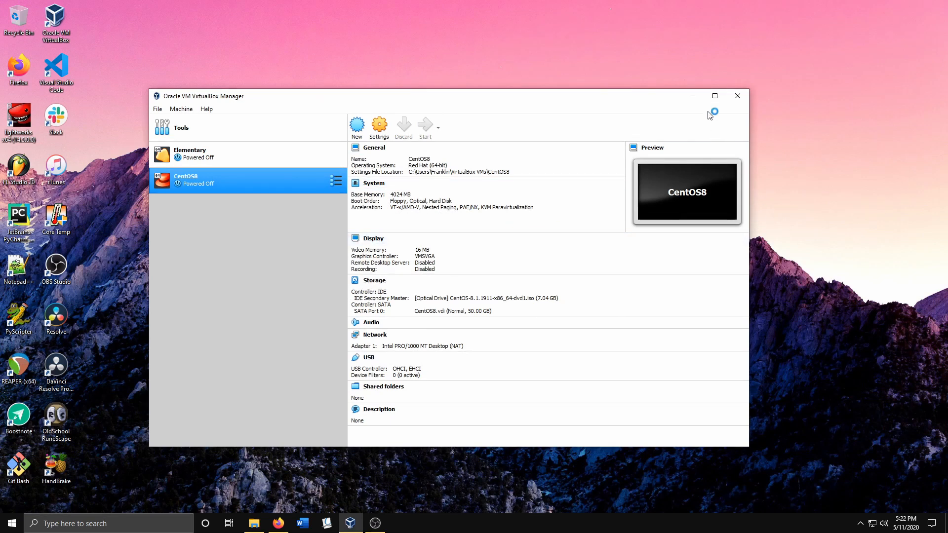
Boot the CentOS8 VM from the ISO into the CentOS installer.
left_click(425, 126)
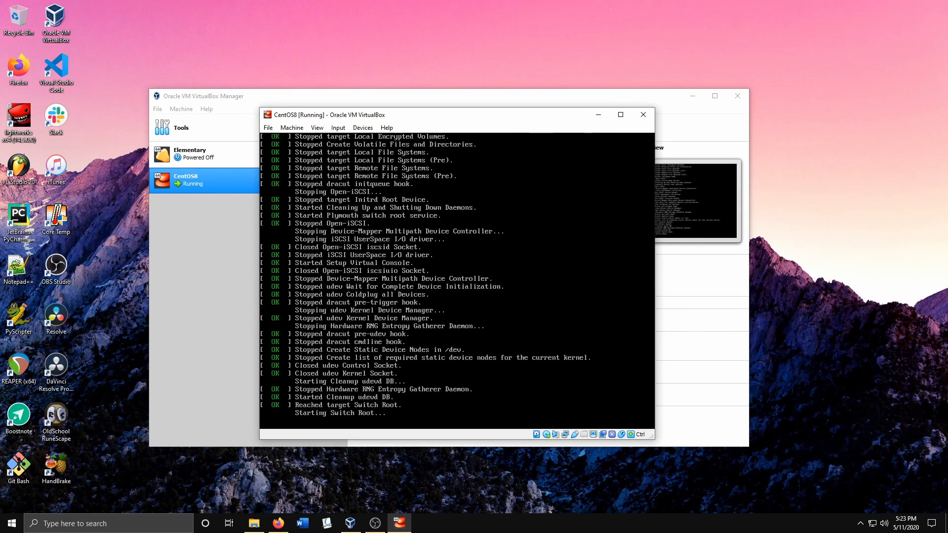
mouse_move(509, 107)
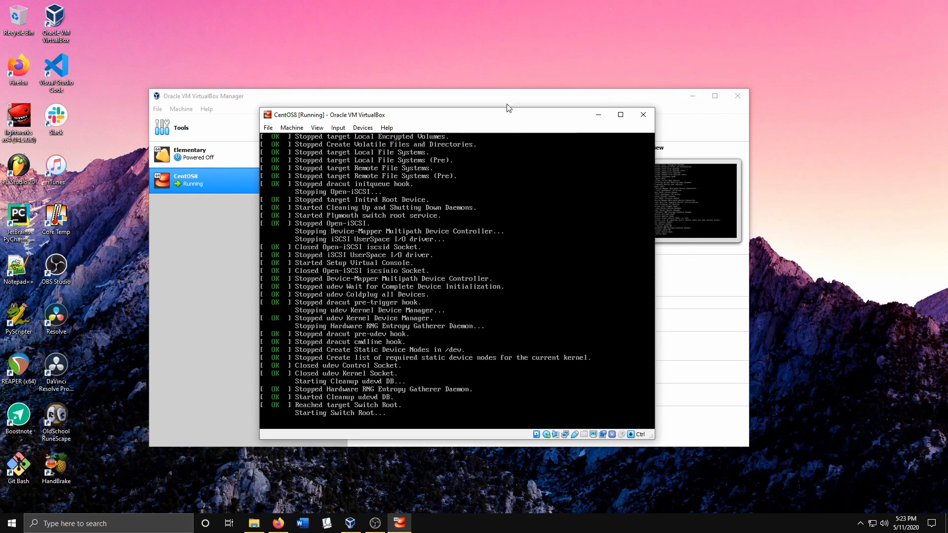
left_click_drag(507, 115, 409, 75)
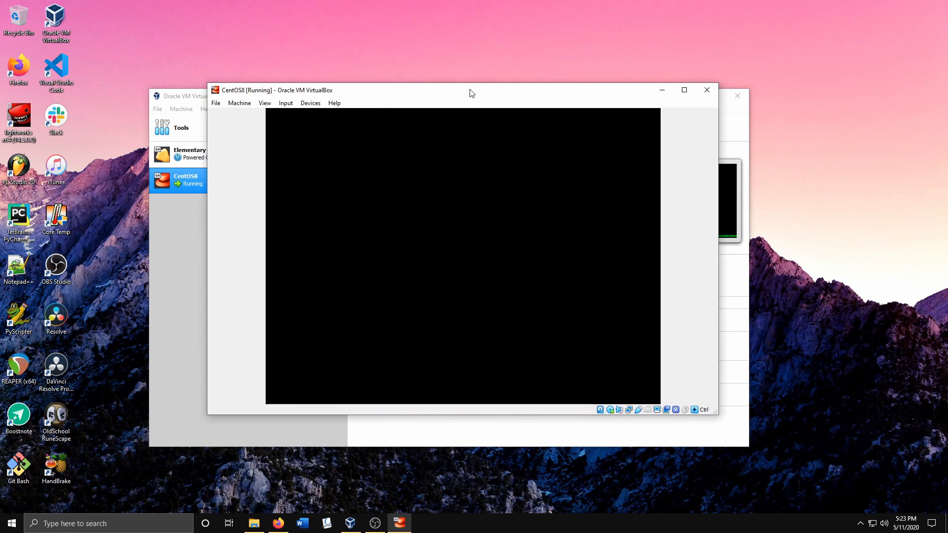
mouse_move(269, 113)
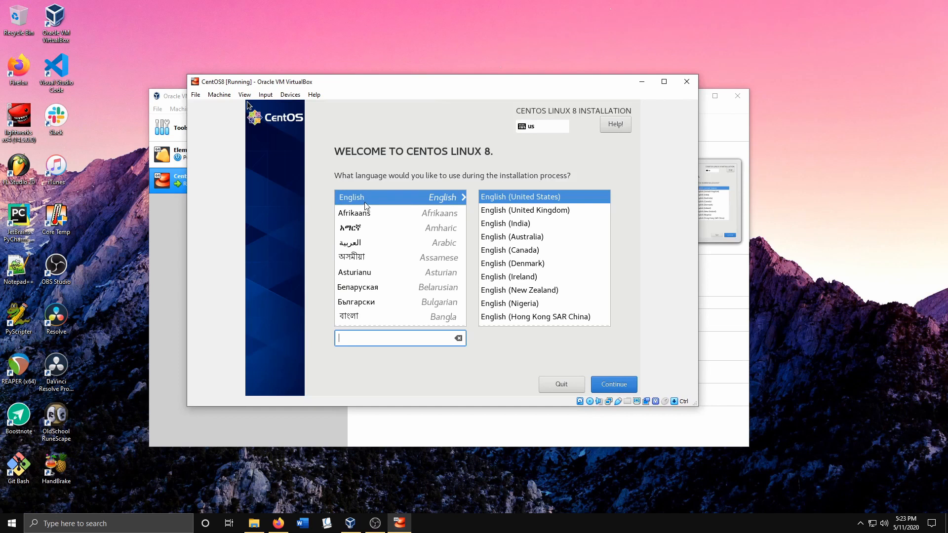
mouse_move(380, 200)
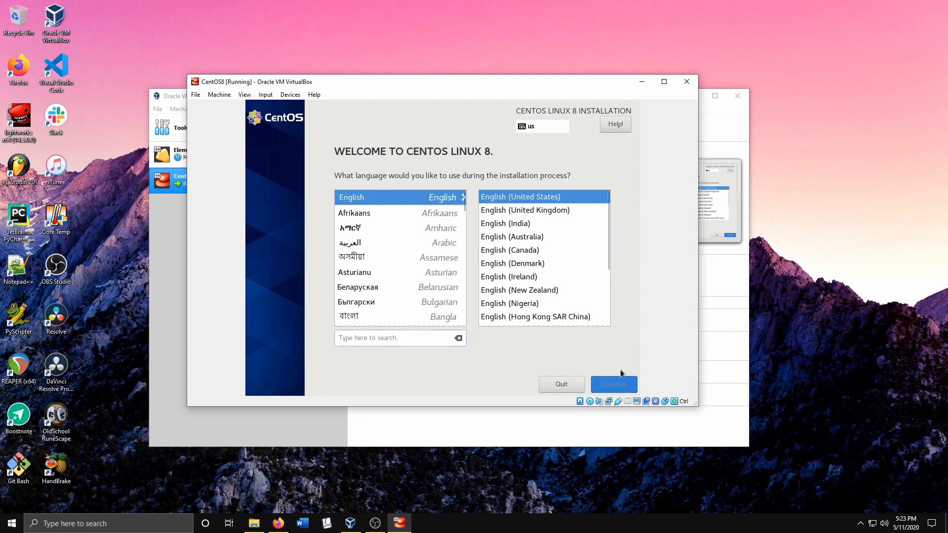
Keep English (United States) as the installer language and continue.
left_click(613, 384)
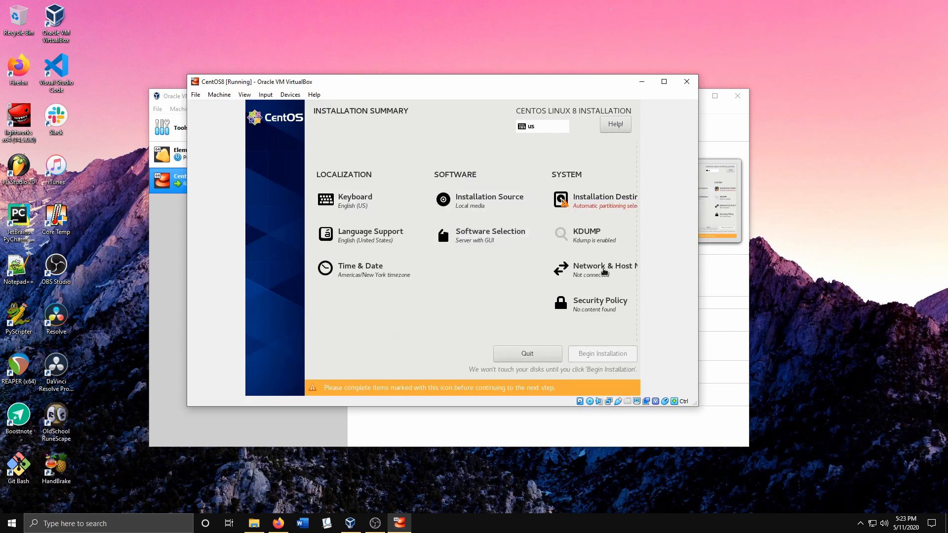
Switch the Ethernet connection on in Network & Host Name, then go to Installation Destination.
left_click(598, 269)
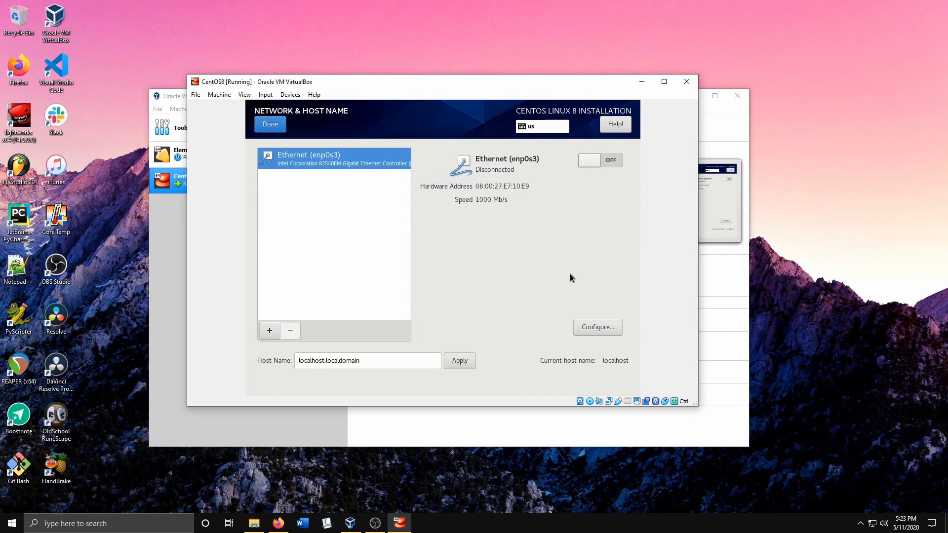
left_click(599, 160)
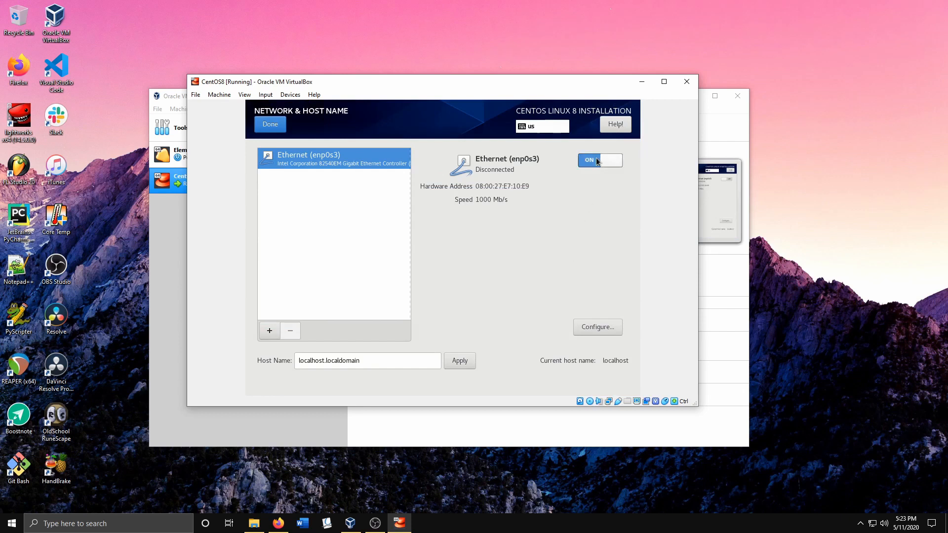
left_click(599, 160)
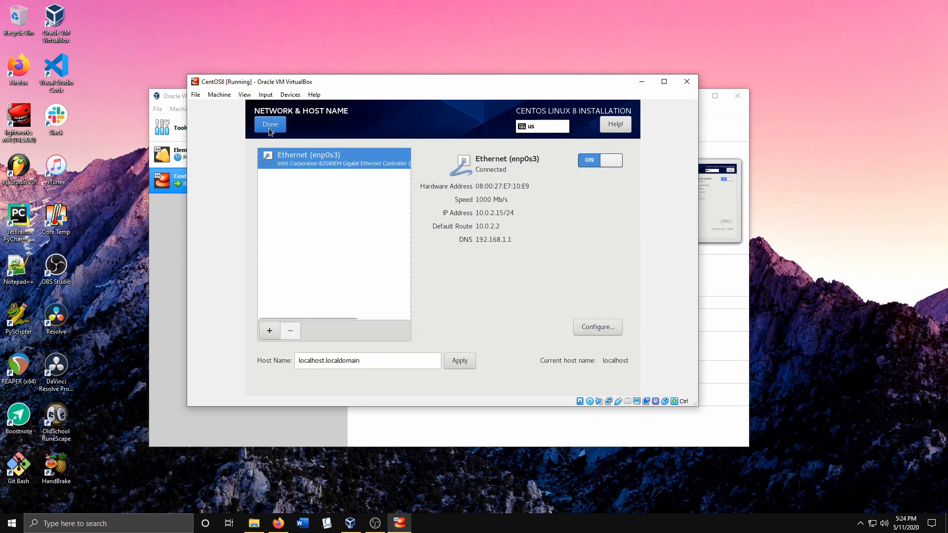
left_click(270, 124)
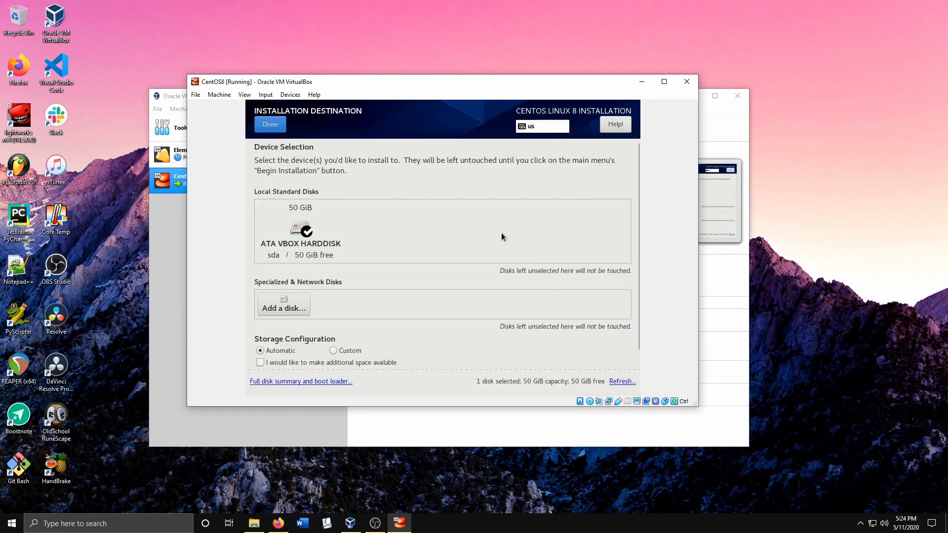
mouse_move(497, 248)
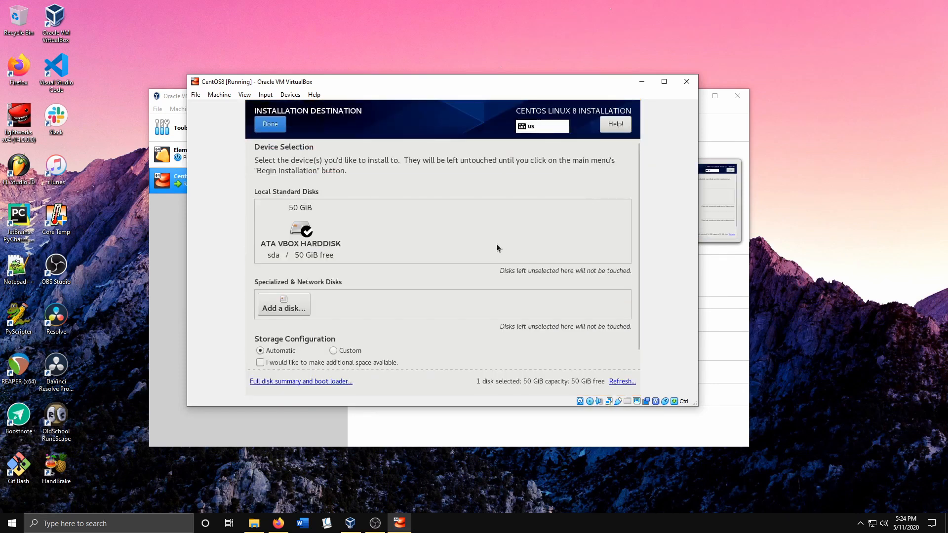
Enable encryption on the 50 GiB disk and save the encryption passphrase.
scroll("down", 3)
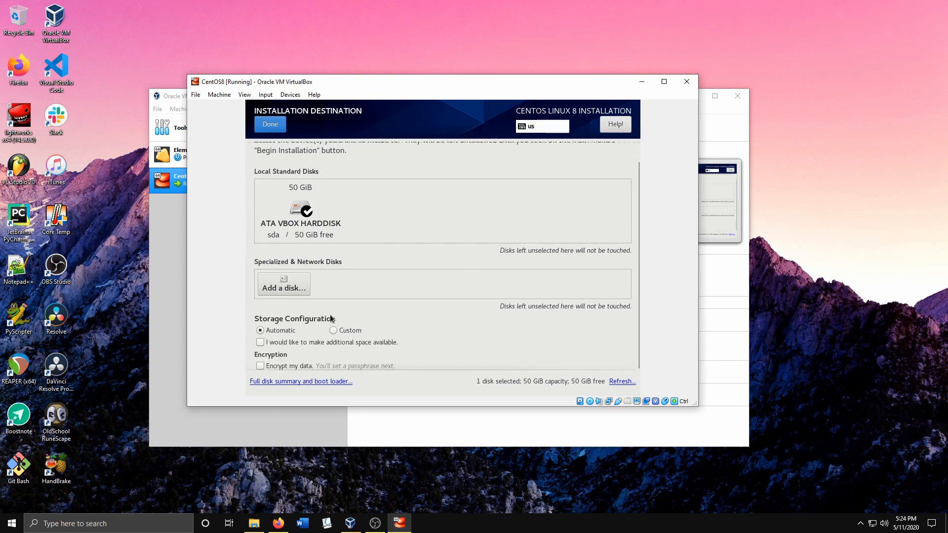
mouse_move(420, 310)
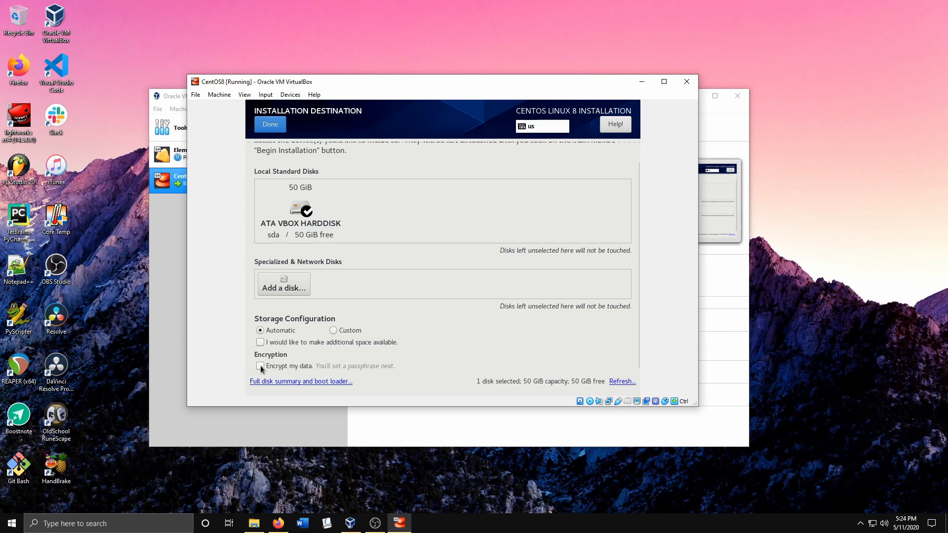
left_click(261, 366)
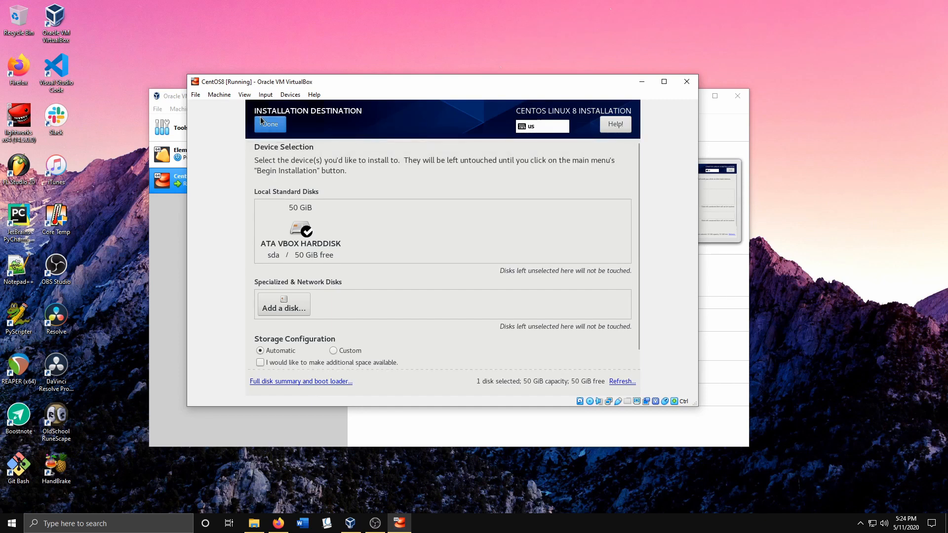
left_click(269, 124)
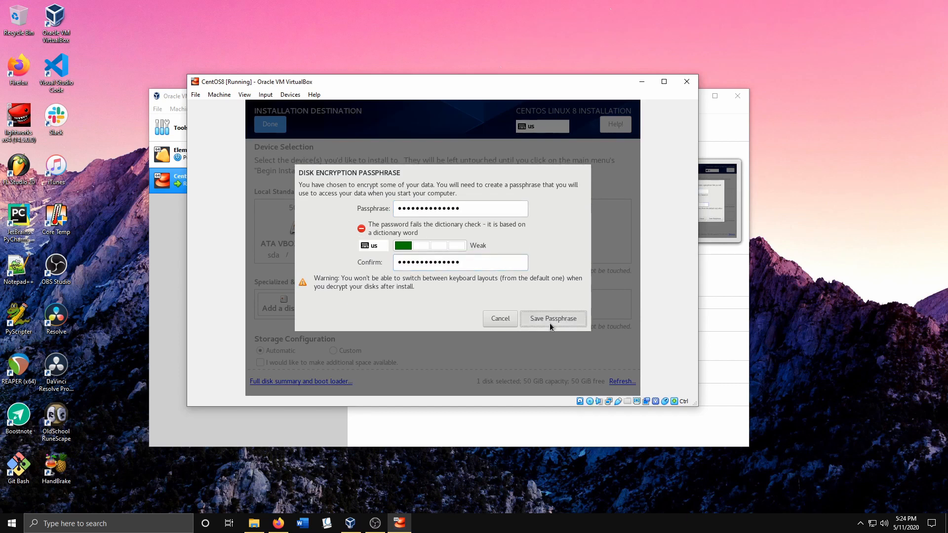
left_click(552, 319)
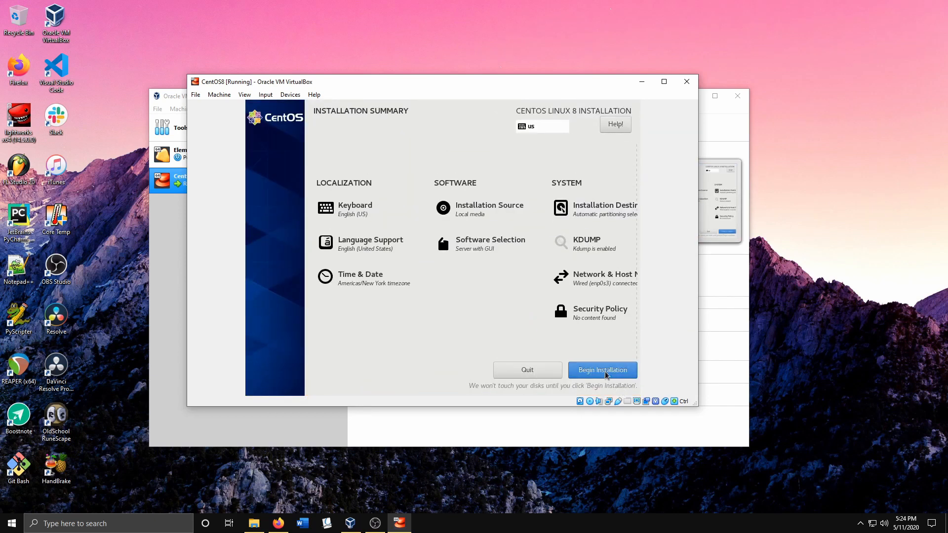
left_click(490, 244)
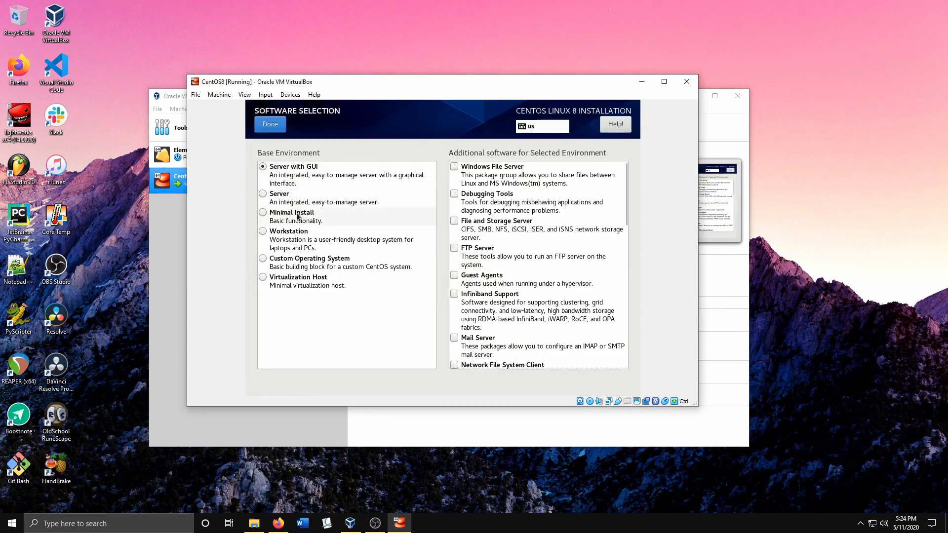
Choose Server as the base environment and add Debugging Tools.
left_click(263, 213)
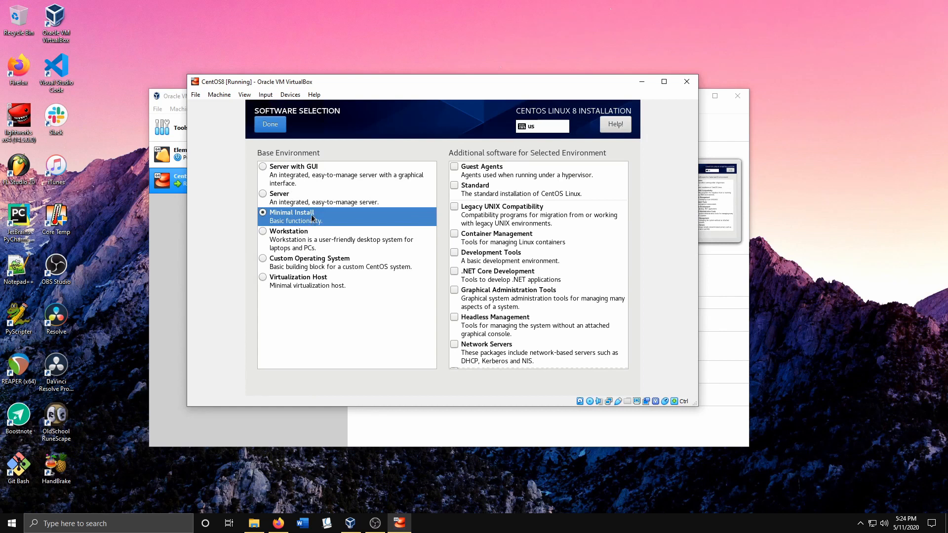
left_click(263, 194)
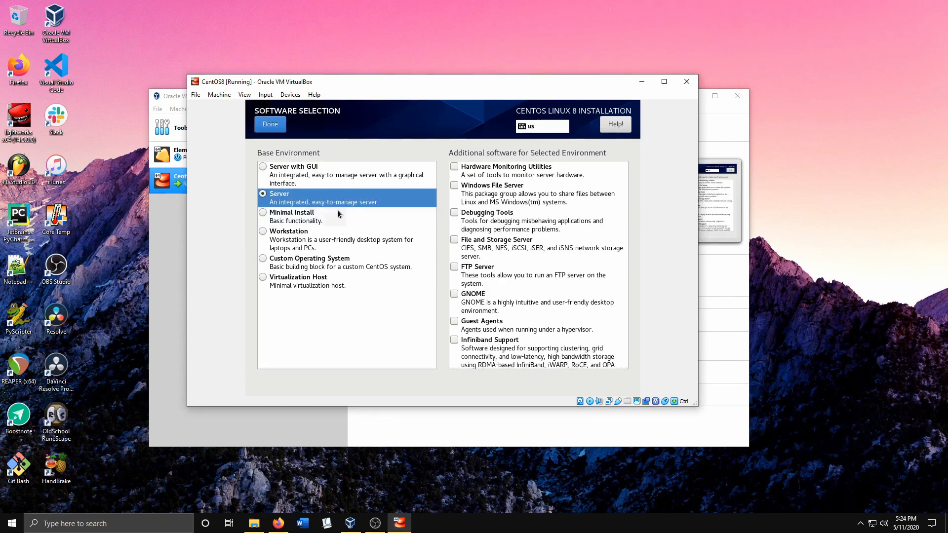
left_click(455, 212)
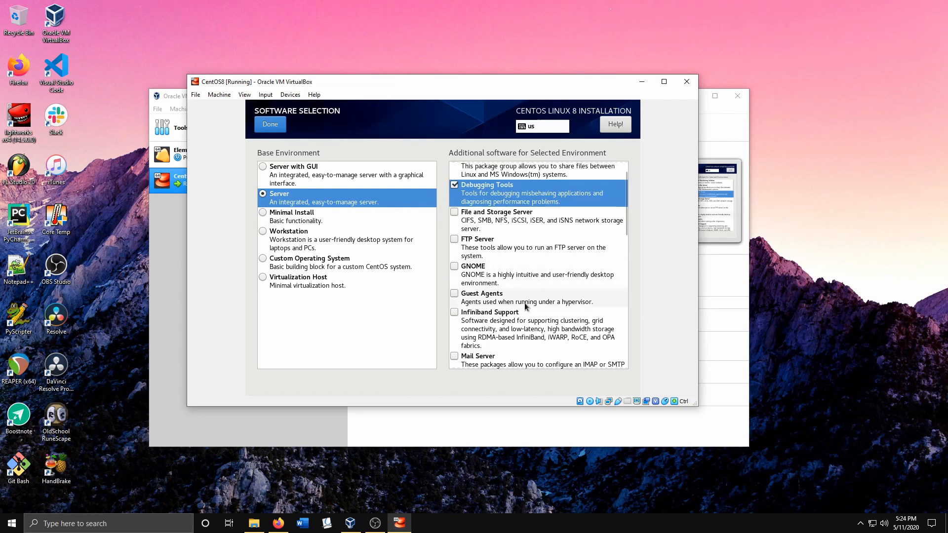
scroll("down", 3)
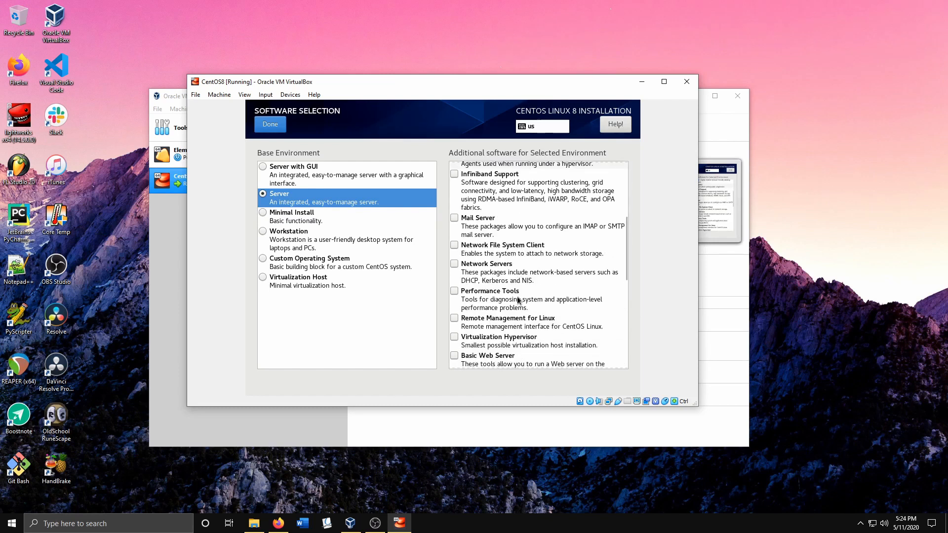
scroll("down", 3)
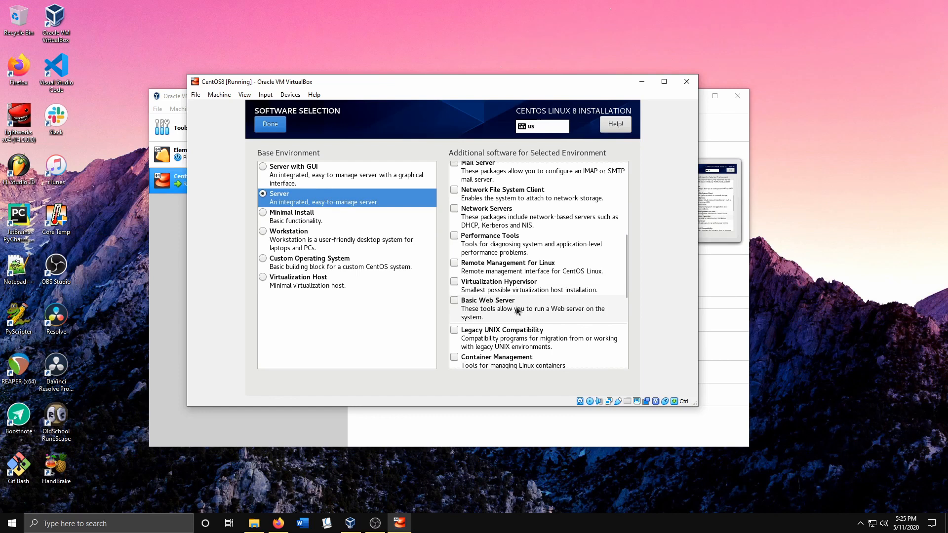
scroll("down", 3)
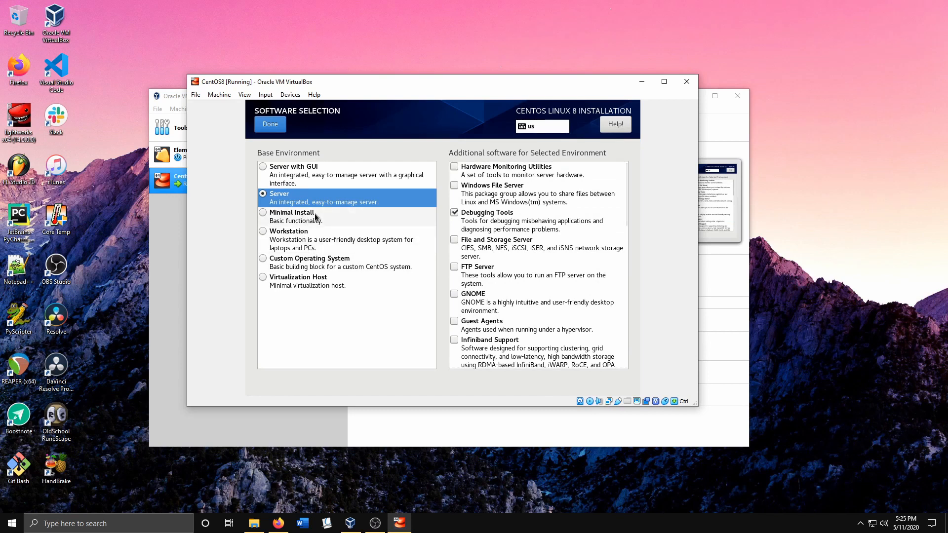
mouse_move(318, 219)
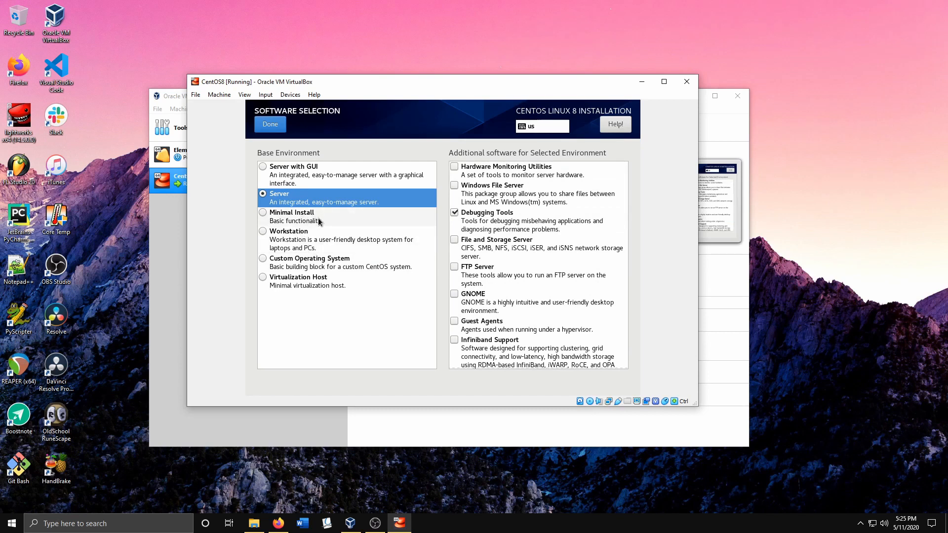
mouse_move(281, 171)
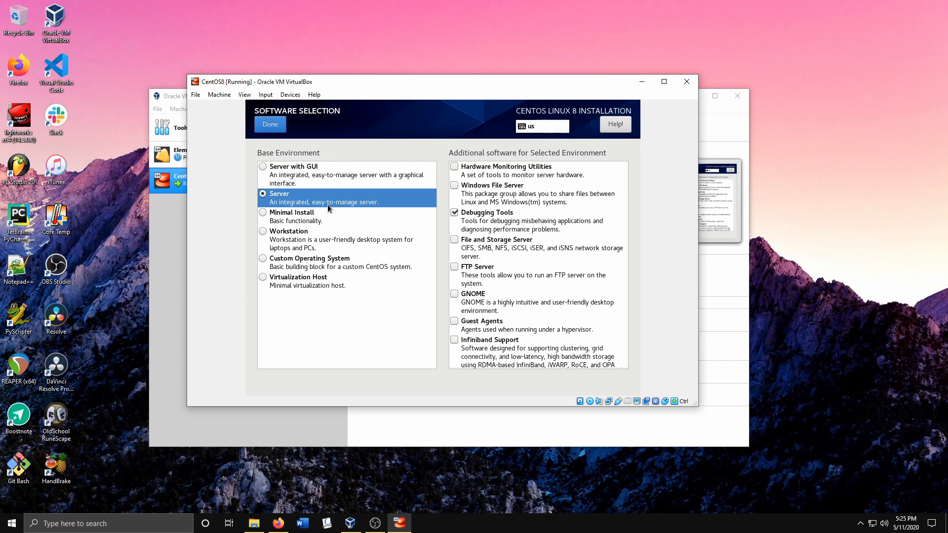
mouse_move(315, 213)
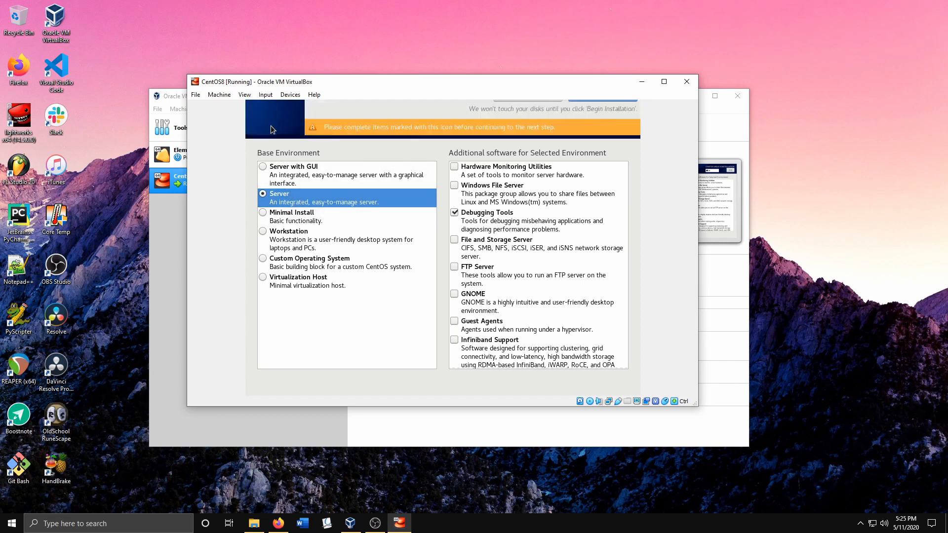
Keep the Server software selection, begin installation, and set a root password despite the weak warning.
left_click(275, 118)
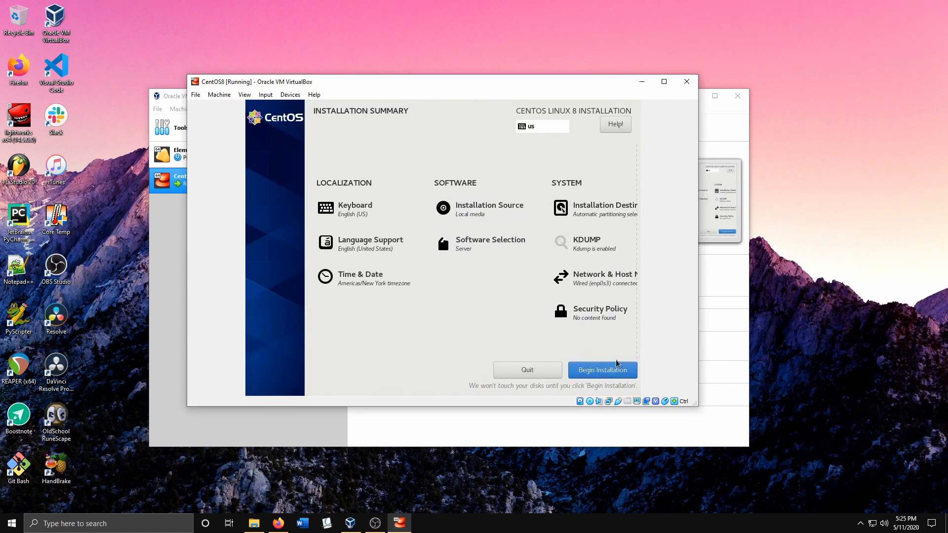
left_click(602, 370)
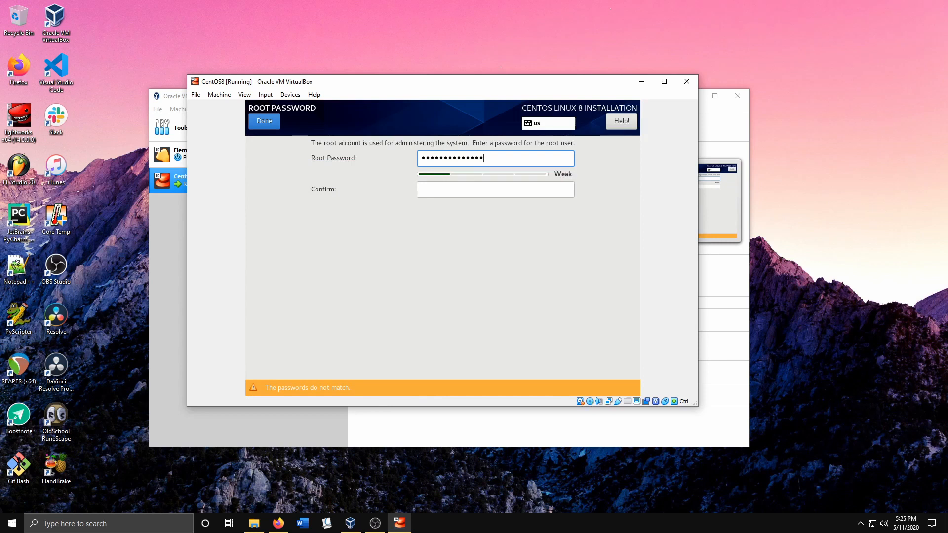
type("•••••")
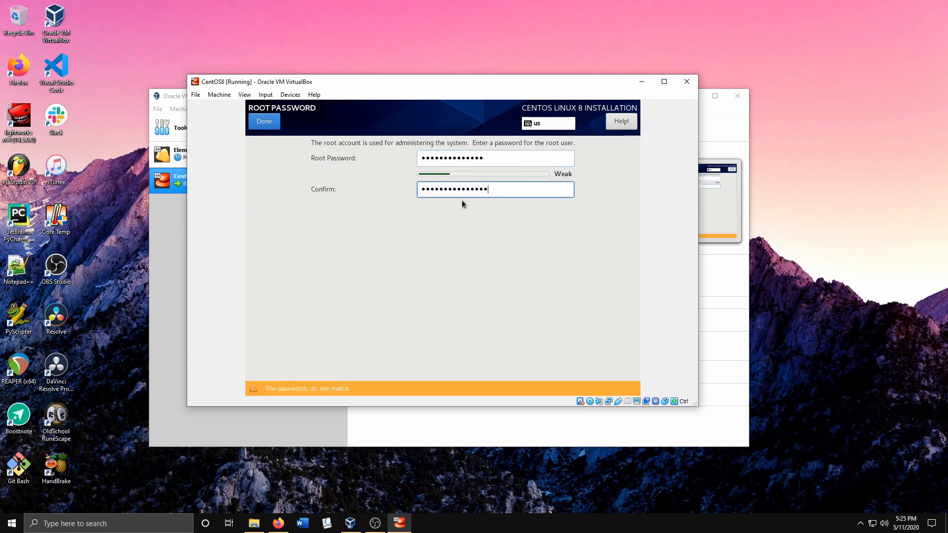
left_click(263, 121)
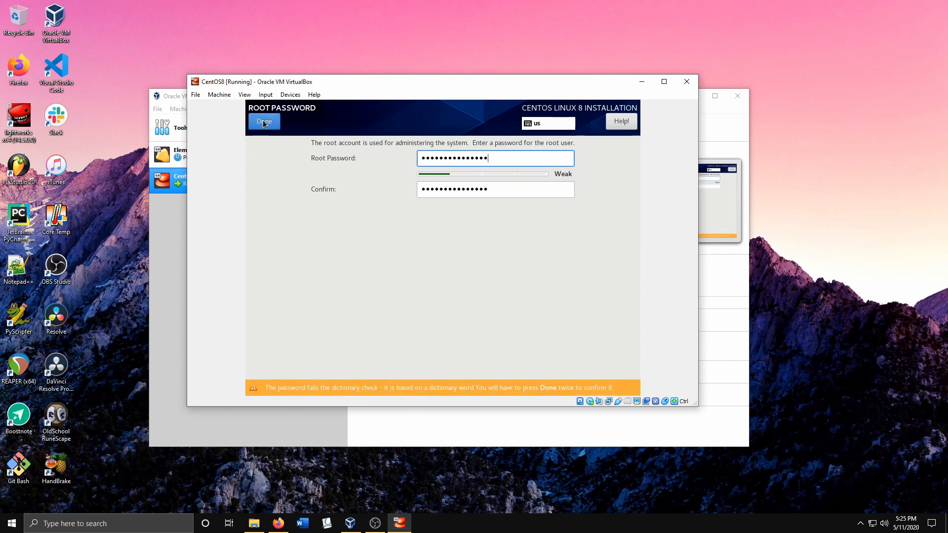
left_click(264, 122)
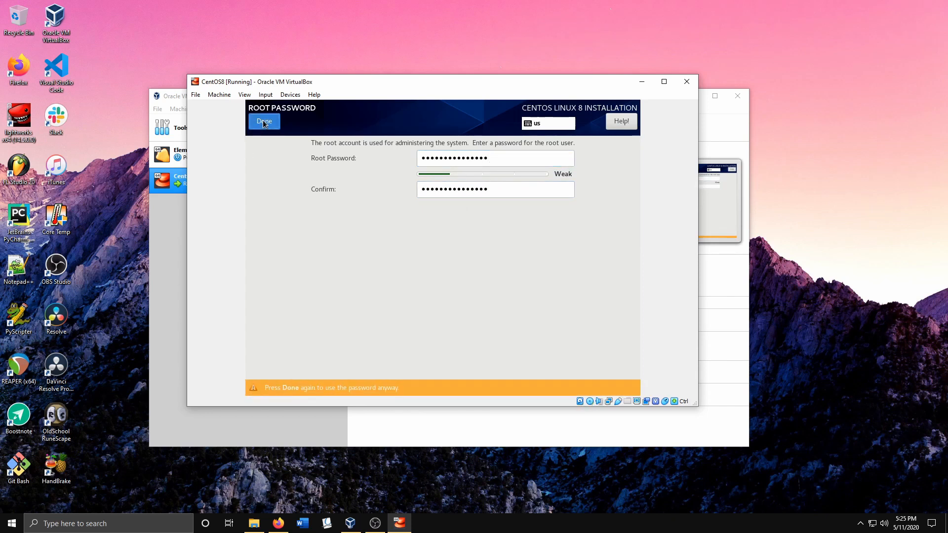
left_click(263, 121)
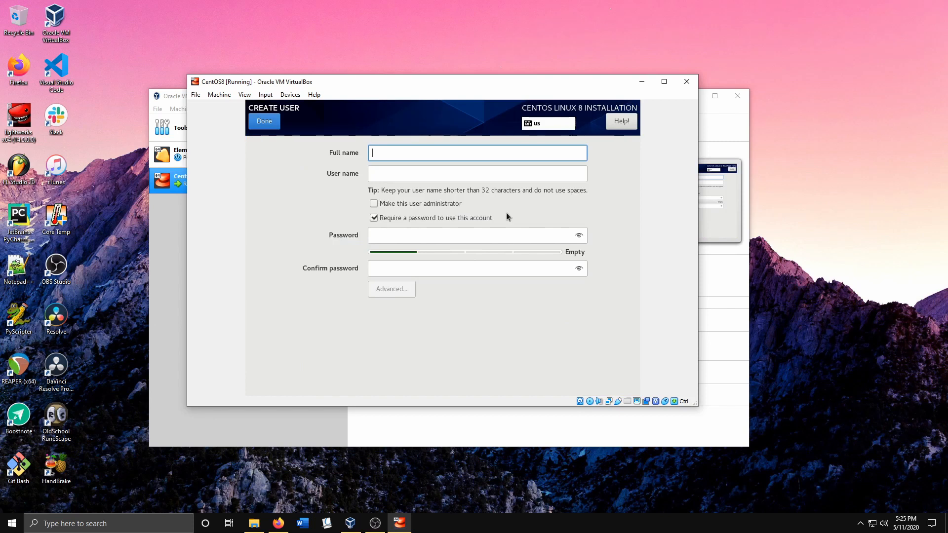
Create the user account frank with a confirmed password, accepting the weak-password warning.
type("frank")
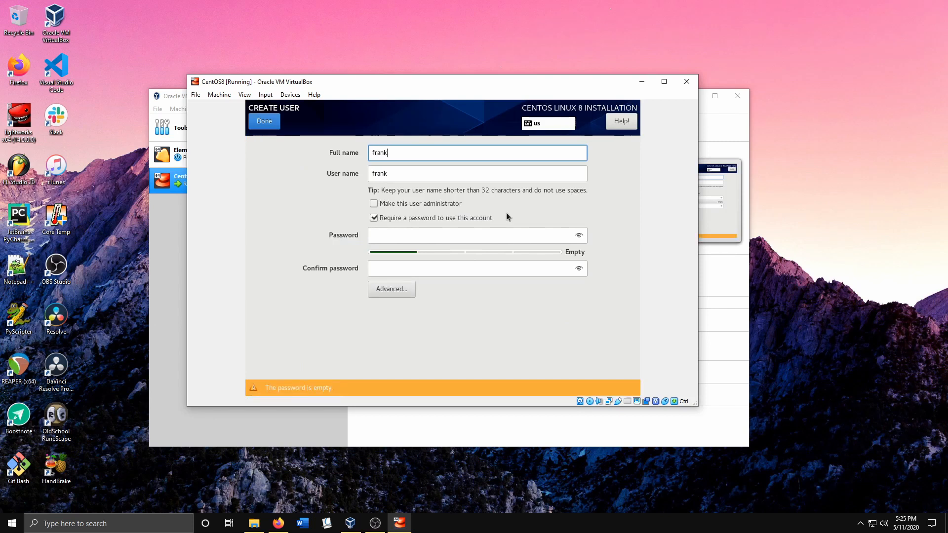
left_click(476, 235)
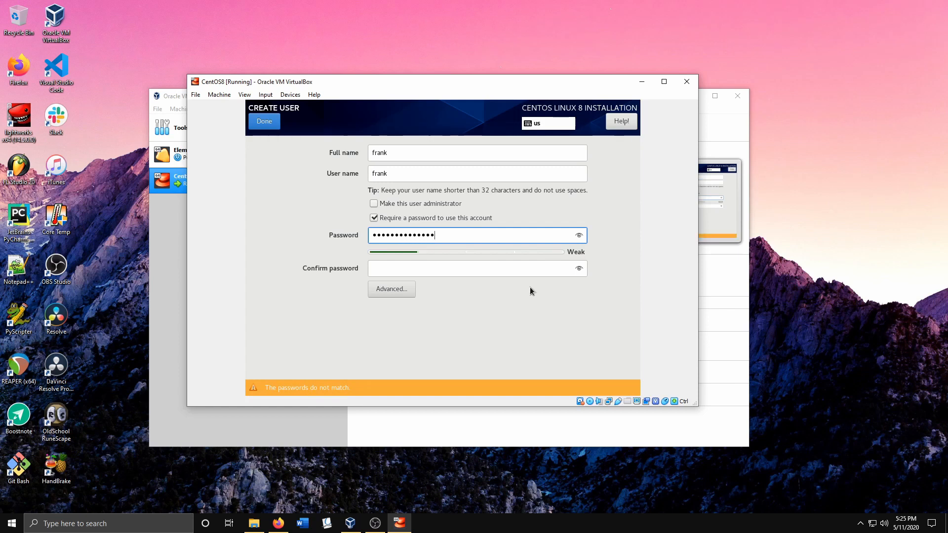
left_click(477, 268)
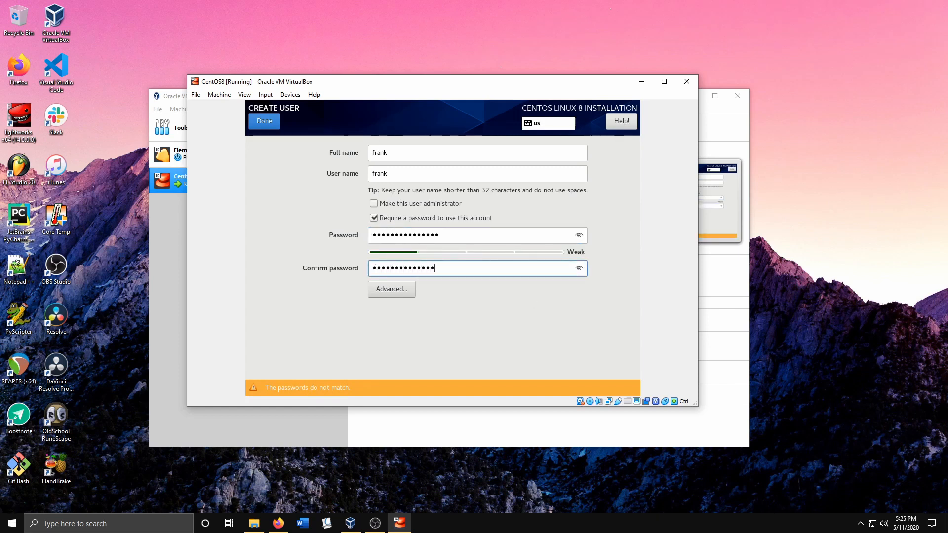
left_click(264, 121)
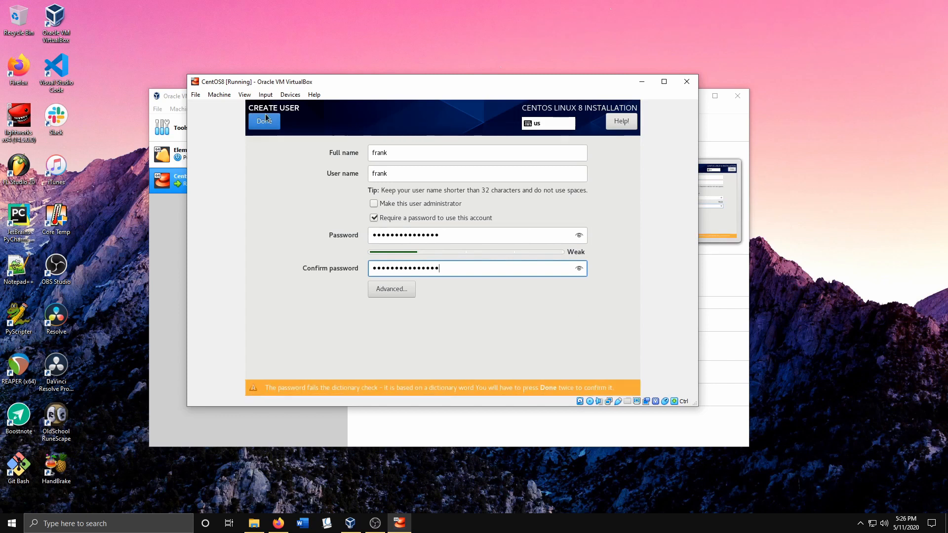
left_click(264, 121)
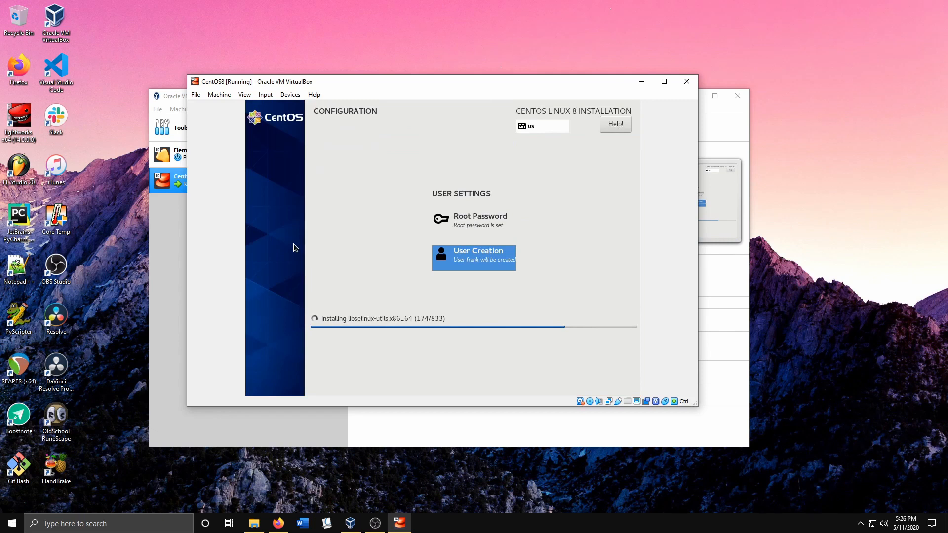
mouse_move(306, 291)
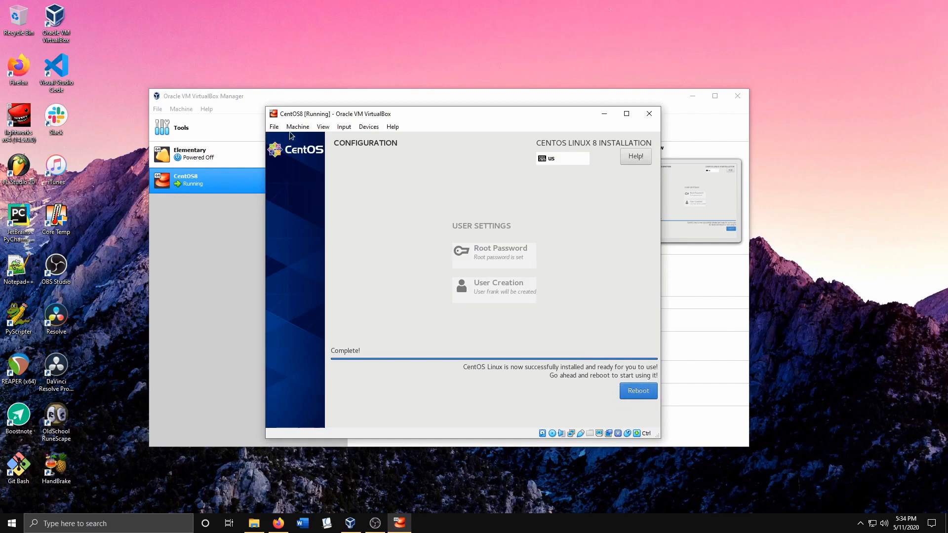
mouse_move(455, 214)
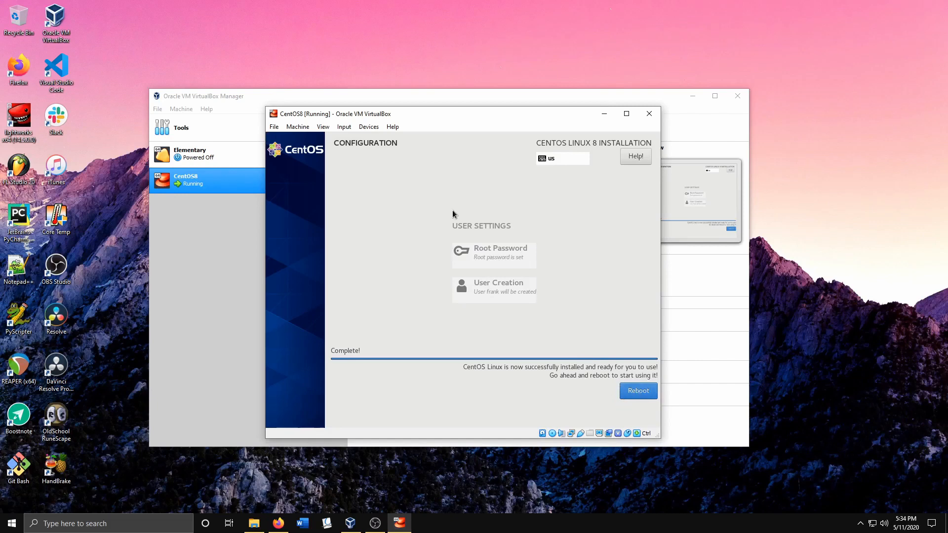
mouse_move(269, 135)
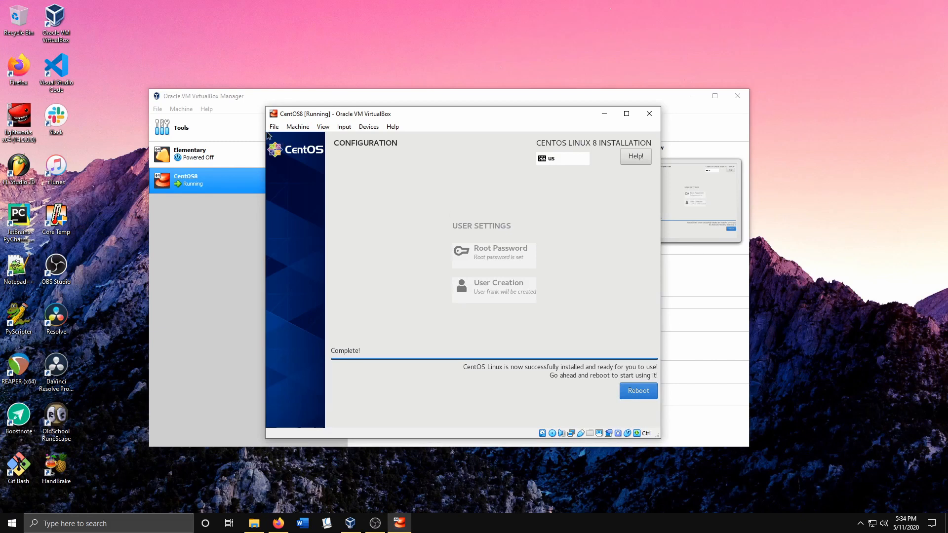
mouse_move(355, 139)
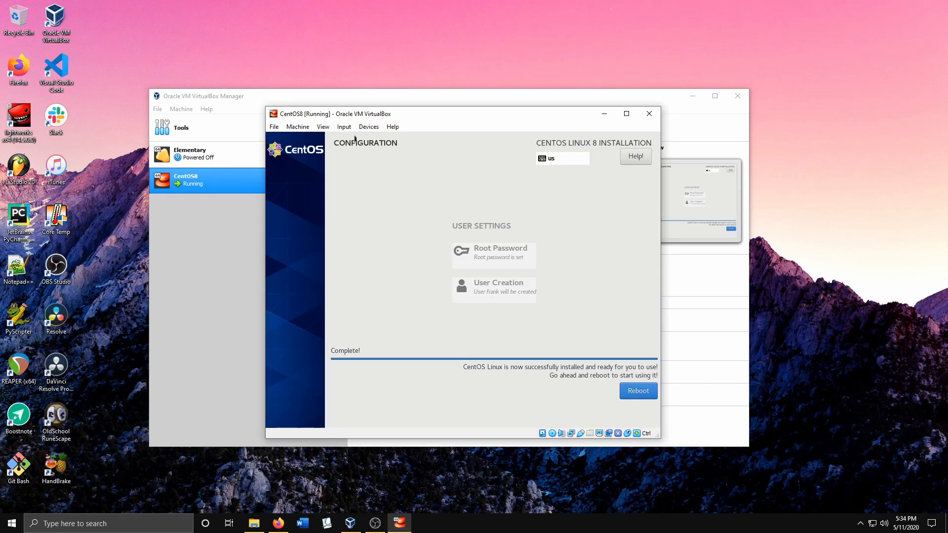
mouse_move(294, 136)
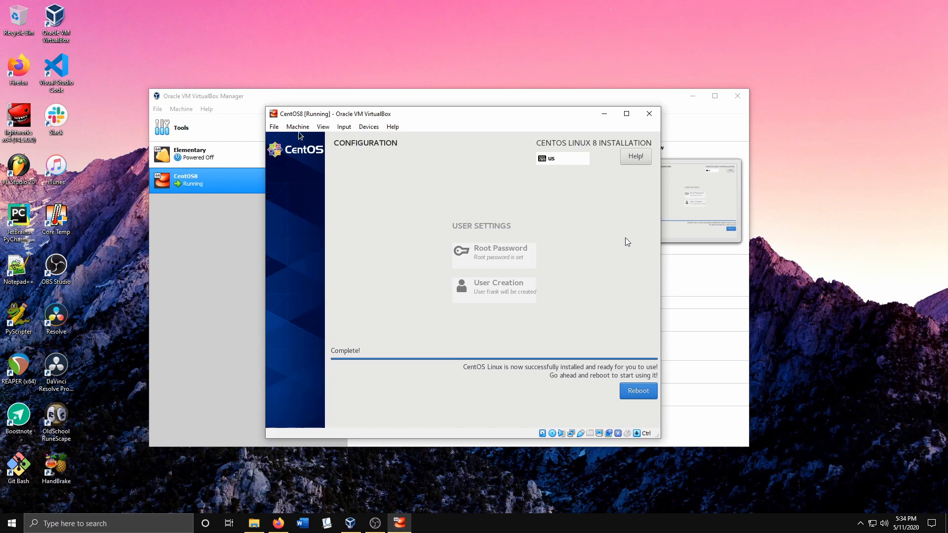
Shut down CentOS8 via ACPI and remove the installation ISO from its optical drive.
left_click(297, 126)
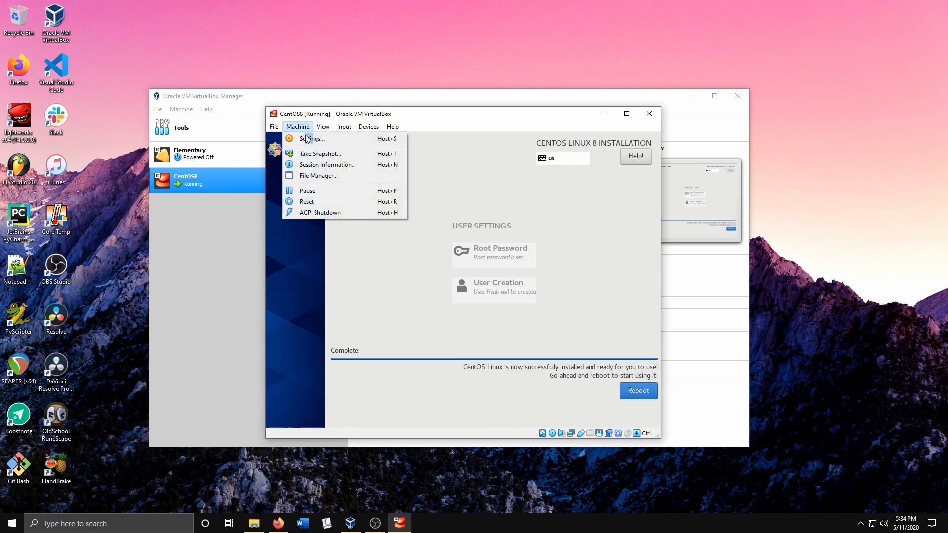
left_click(320, 212)
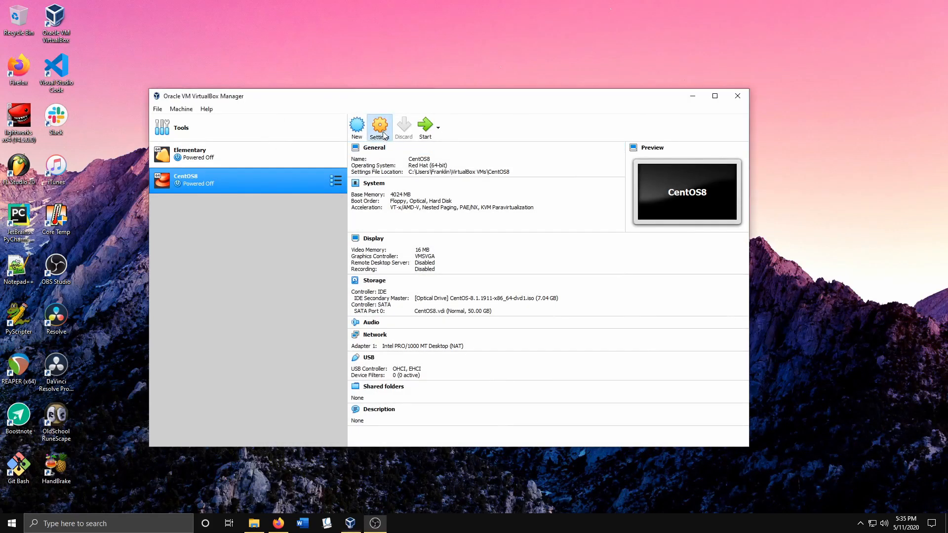
left_click(380, 127)
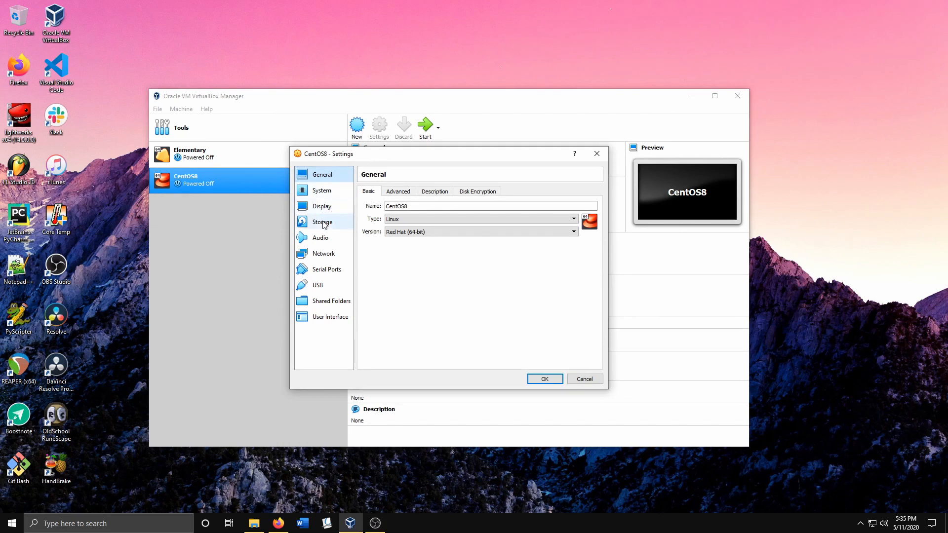
left_click(323, 222)
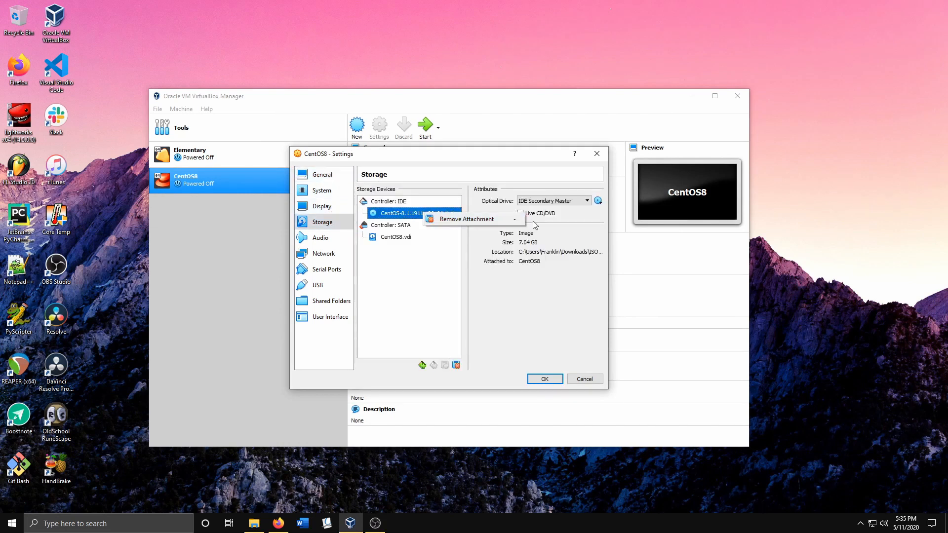
left_click(597, 200)
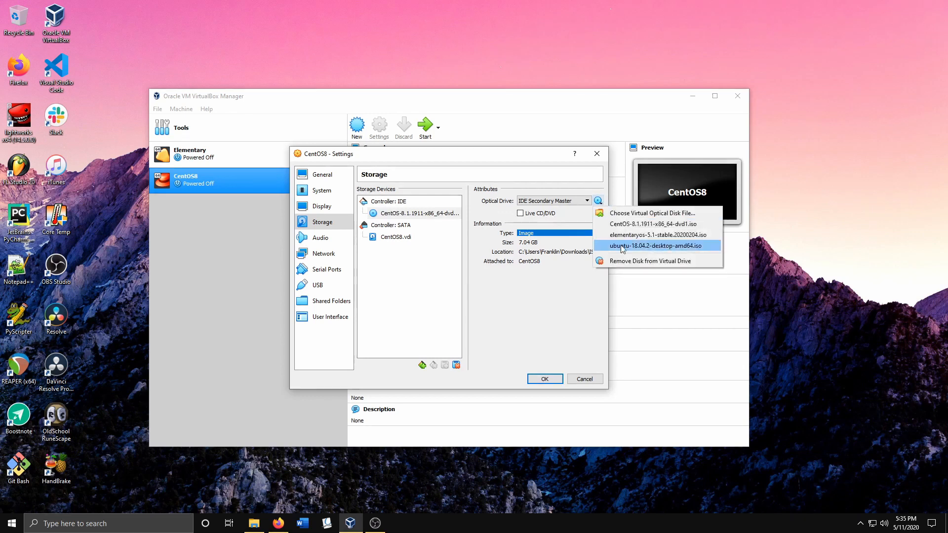
left_click(650, 260)
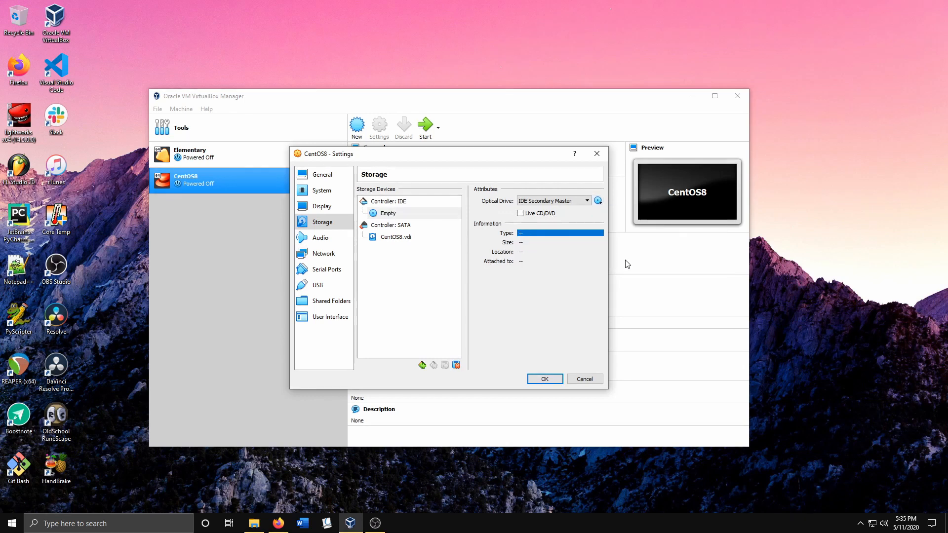
mouse_move(555, 377)
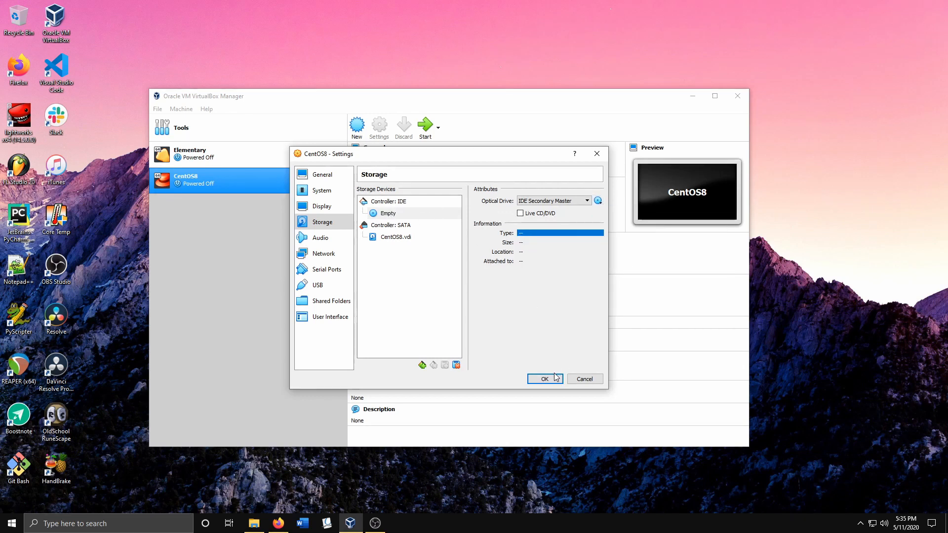
left_click(544, 379)
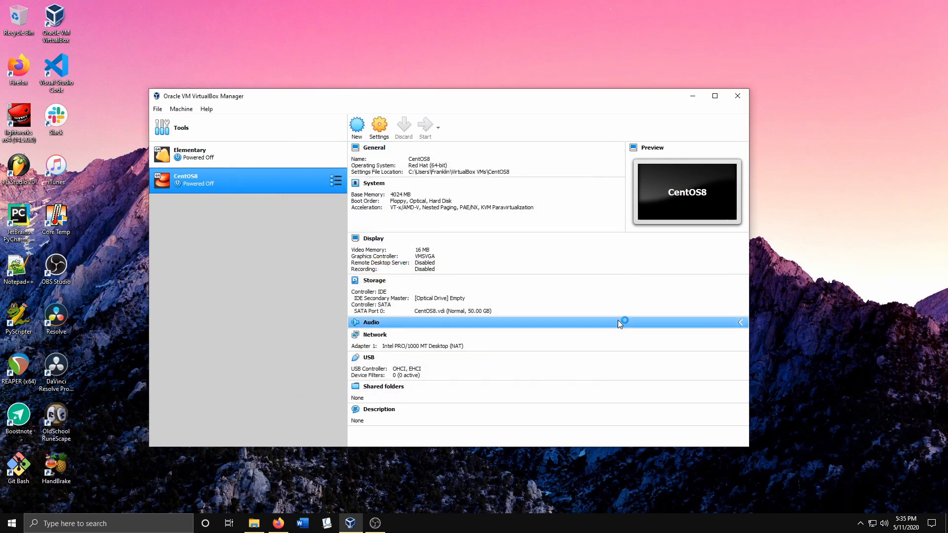
Start the CentOS8 VM and let it boot from disk to the login prompt.
left_click(424, 127)
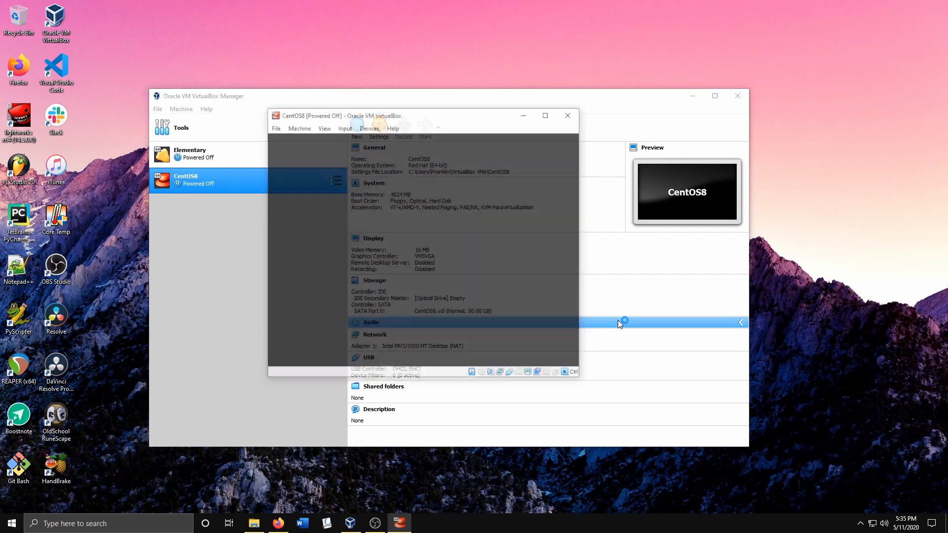
left_click(425, 137)
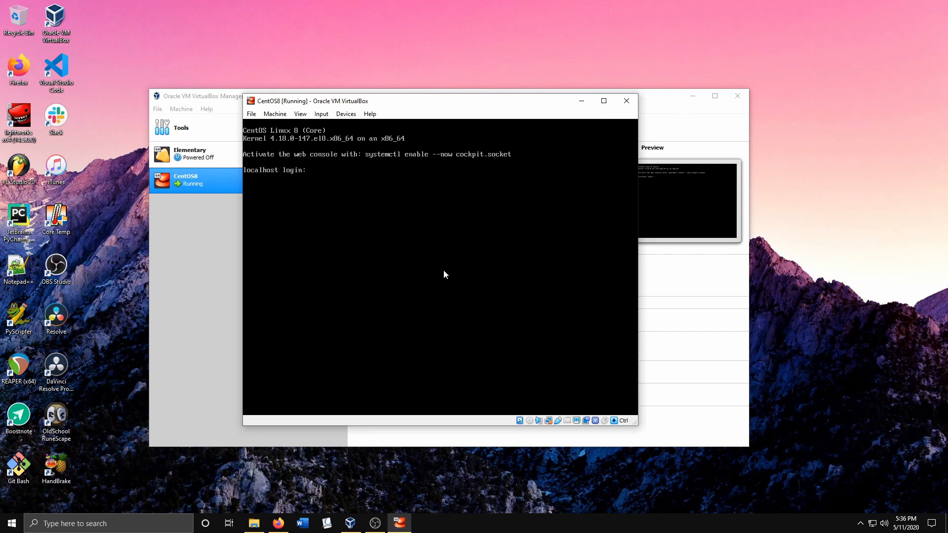
Log in as root and check the kernel version and CentOS release.
type("root")
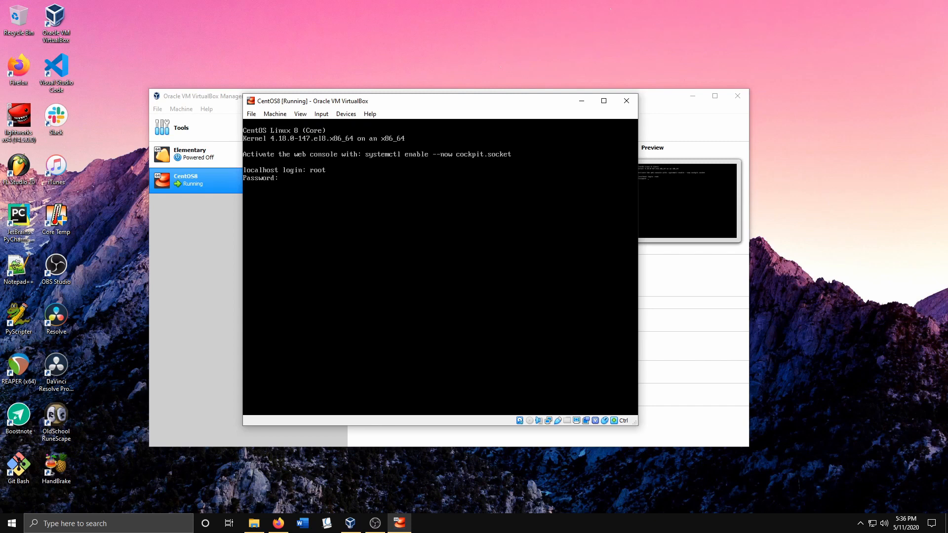
key("Return")
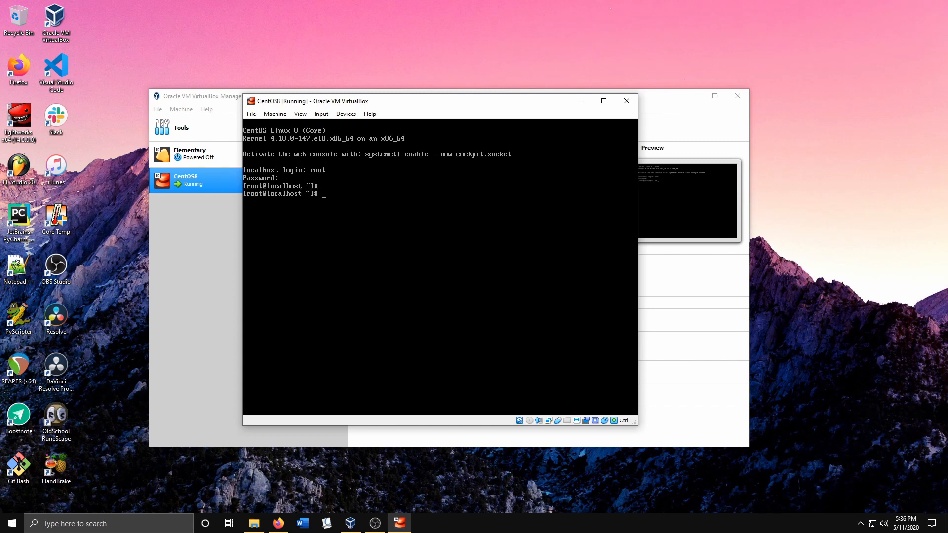
type("uname -r")
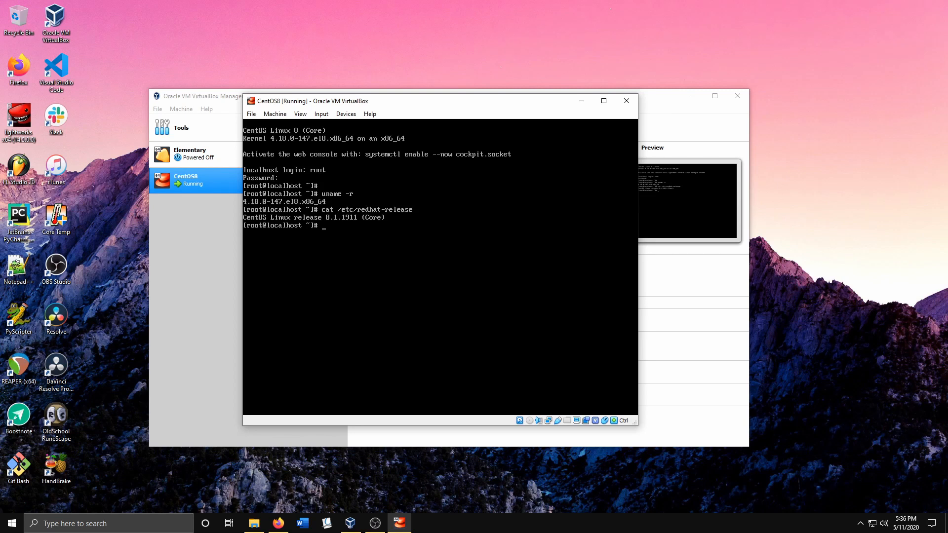
Clean the yum cache with 'yum clean all' and type 'yum update -y'.
type("yum clea")
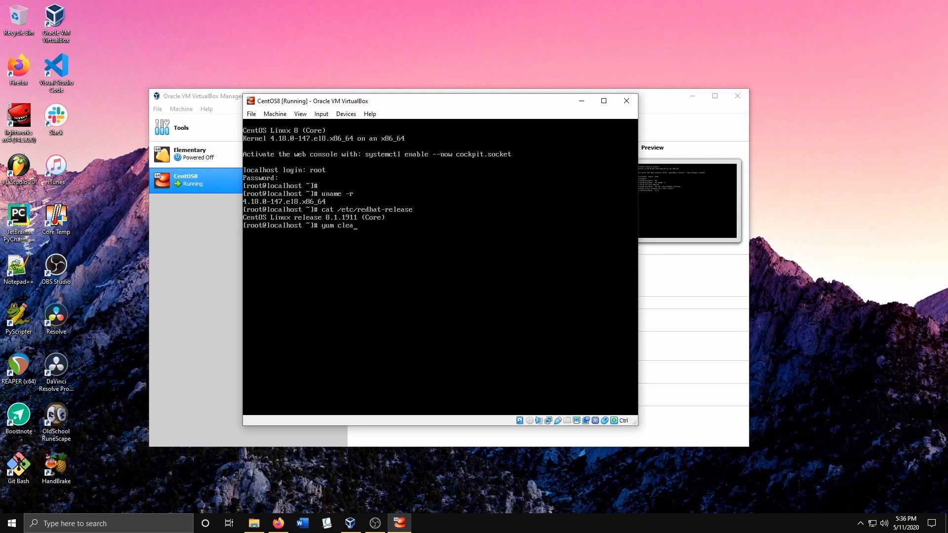
type("n all")
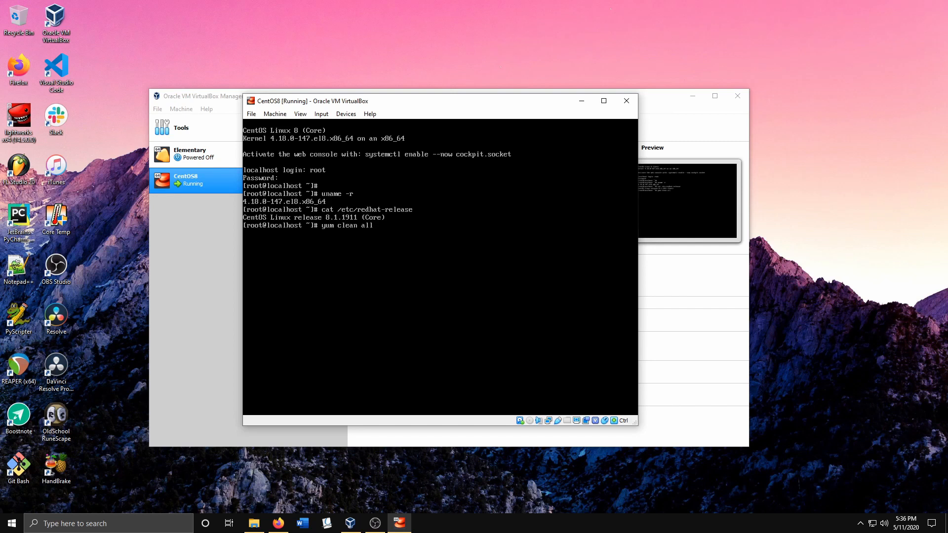
type("yum")
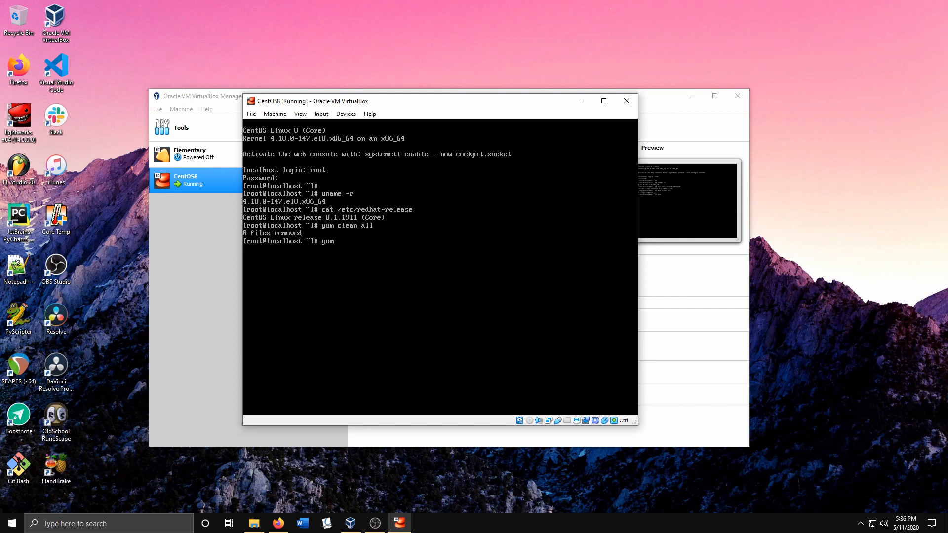
type("update -y")
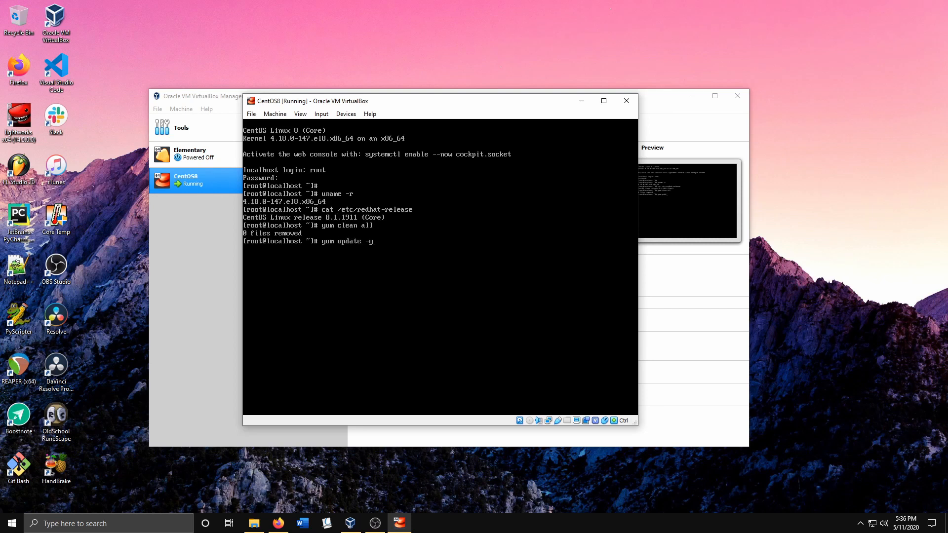